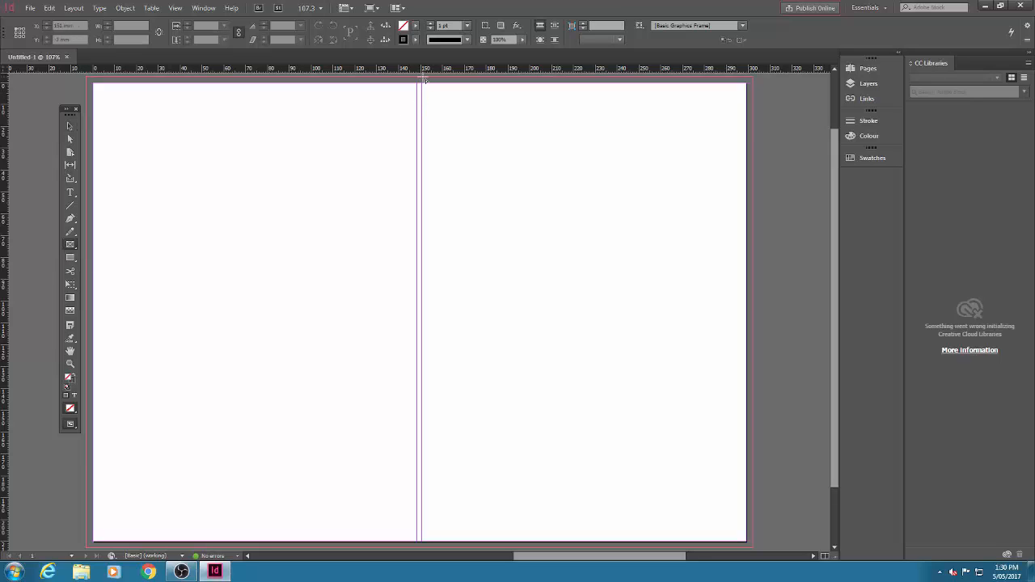
# Draw an empty image frame spanning the whole right-hand front cover page.
pyautogui.moveTo(424, 79); pyautogui.dragTo(595, 387)
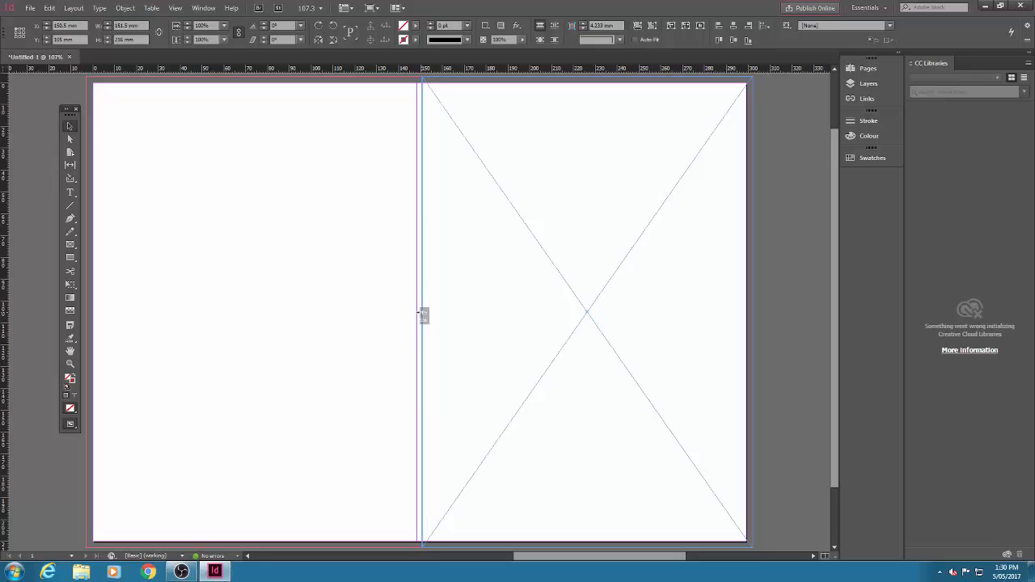
pyautogui.click(586, 310)
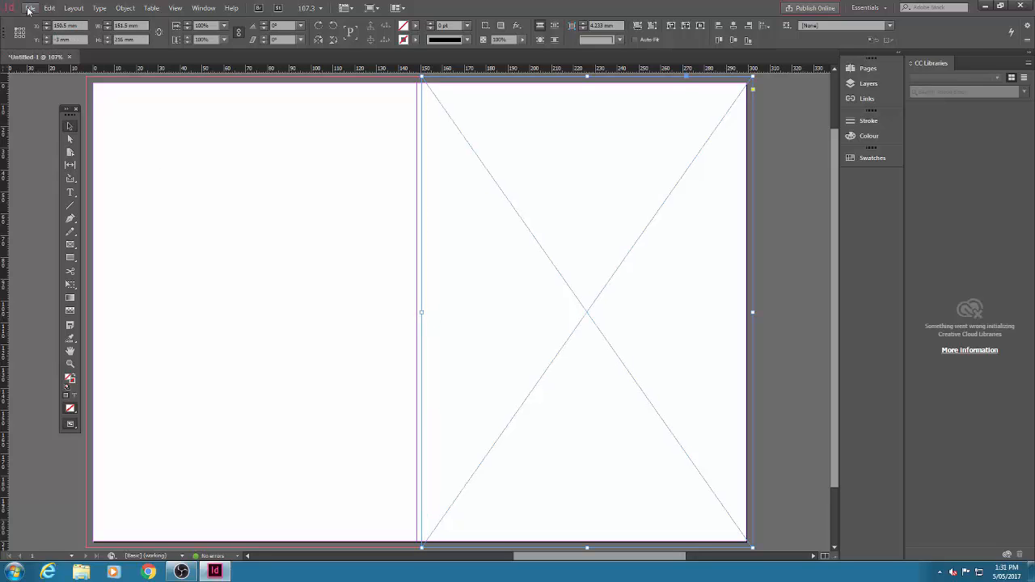
# Place the Bondi Lifeguard JPG from the Week 8 Workshop folder into the cover frame.
pyautogui.click(33, 10)
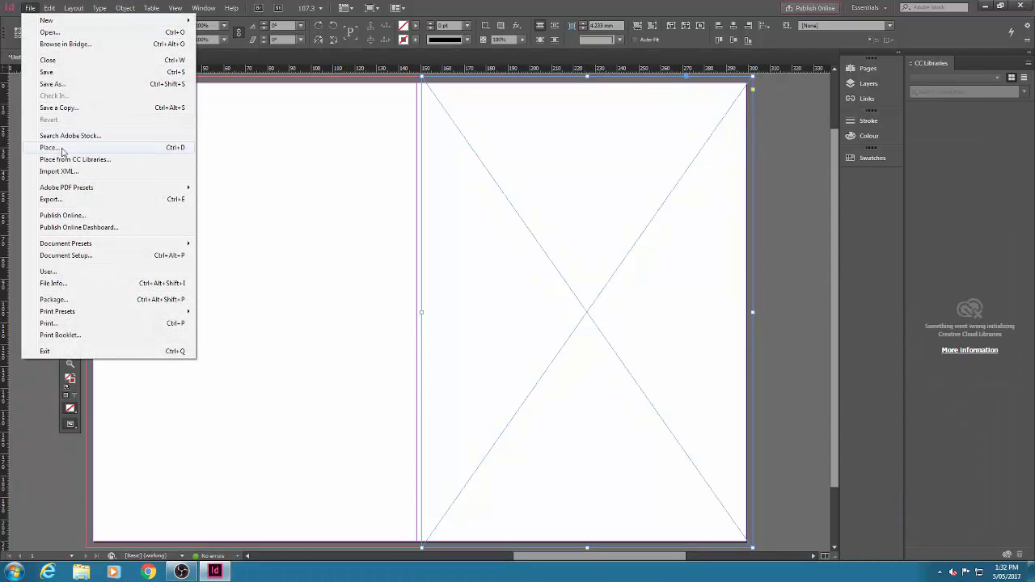
pyautogui.click(49, 147)
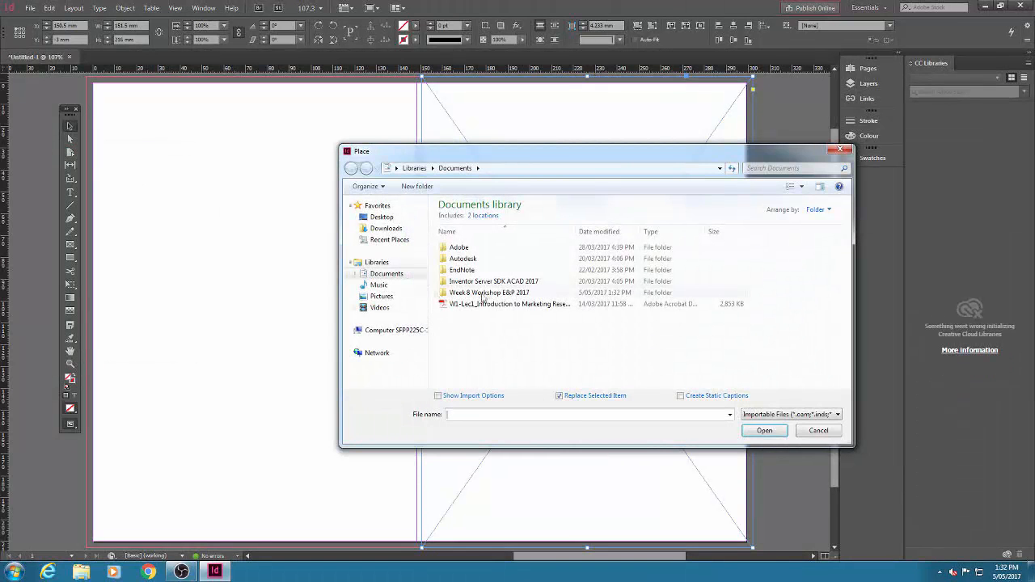
pyautogui.doubleClick(491, 291)
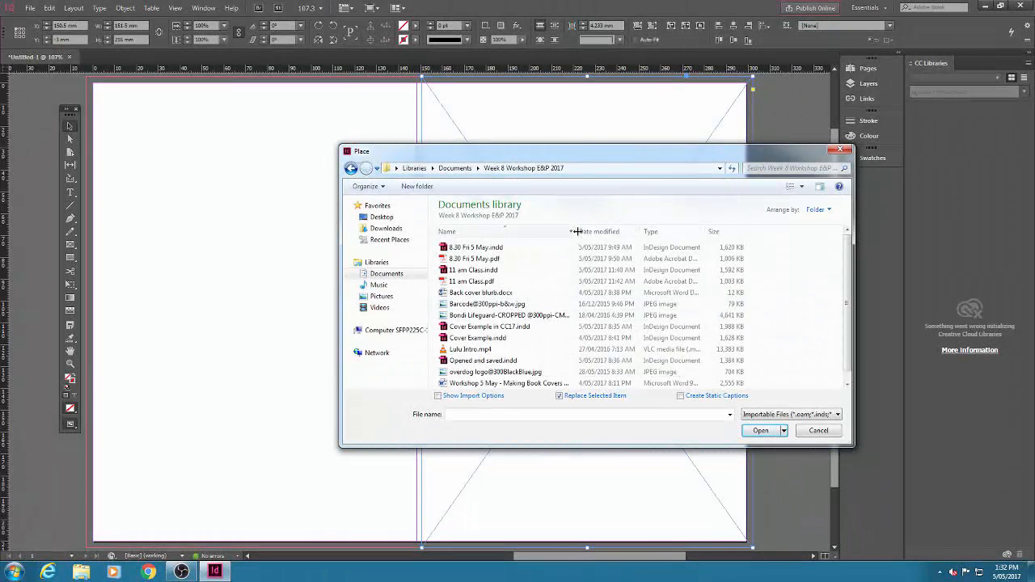
pyautogui.moveTo(509, 315)
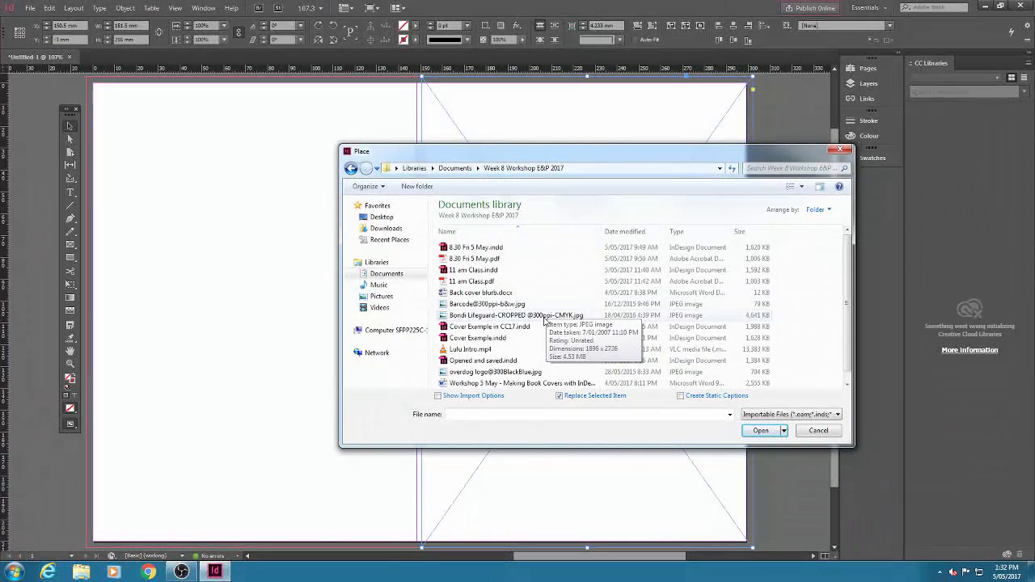
pyautogui.click(493, 313)
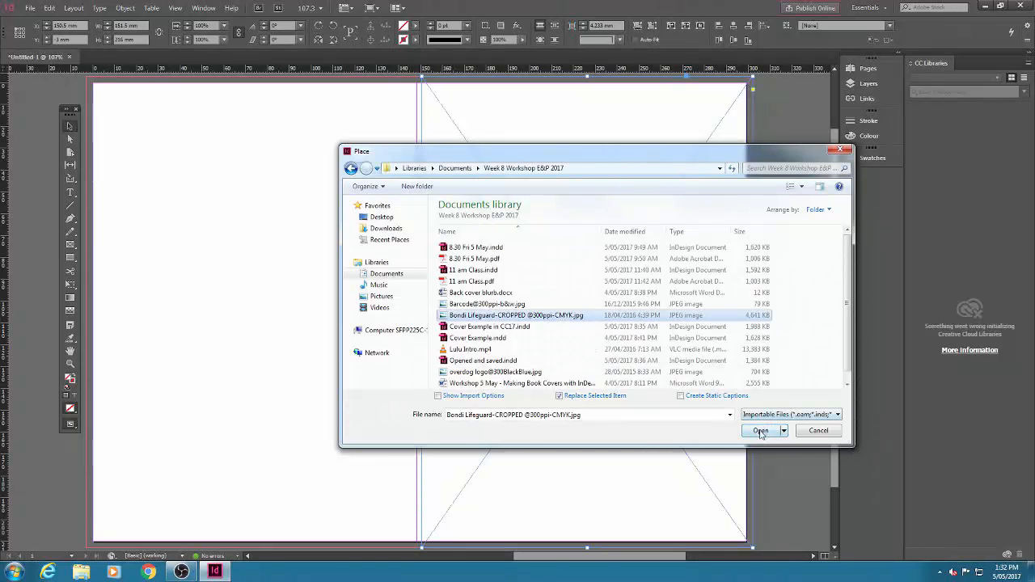
pyautogui.click(760, 430)
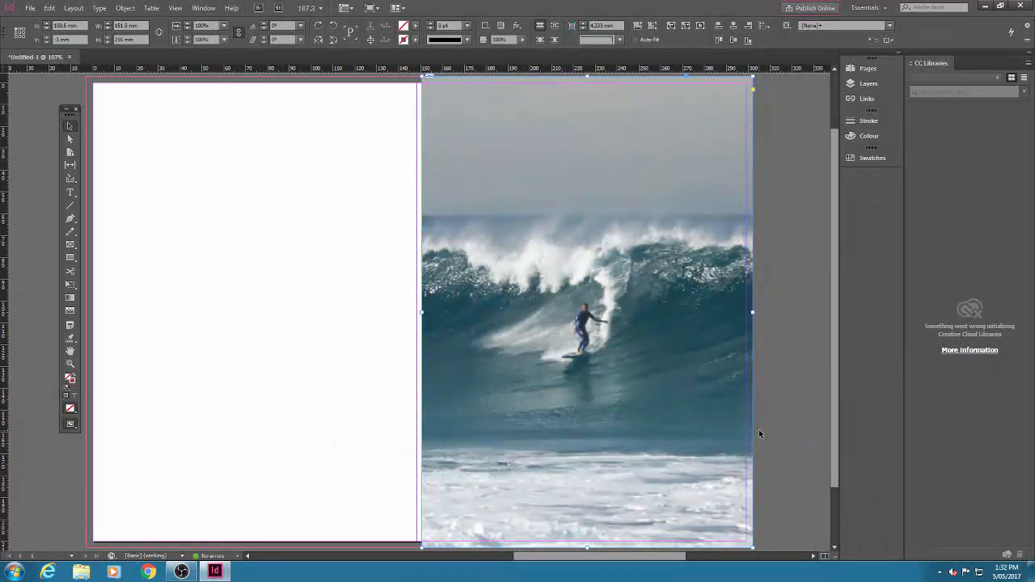
# Apply Fit Content Proportionally to the surfer photo in its frame.
pyautogui.rightClick(585, 310)
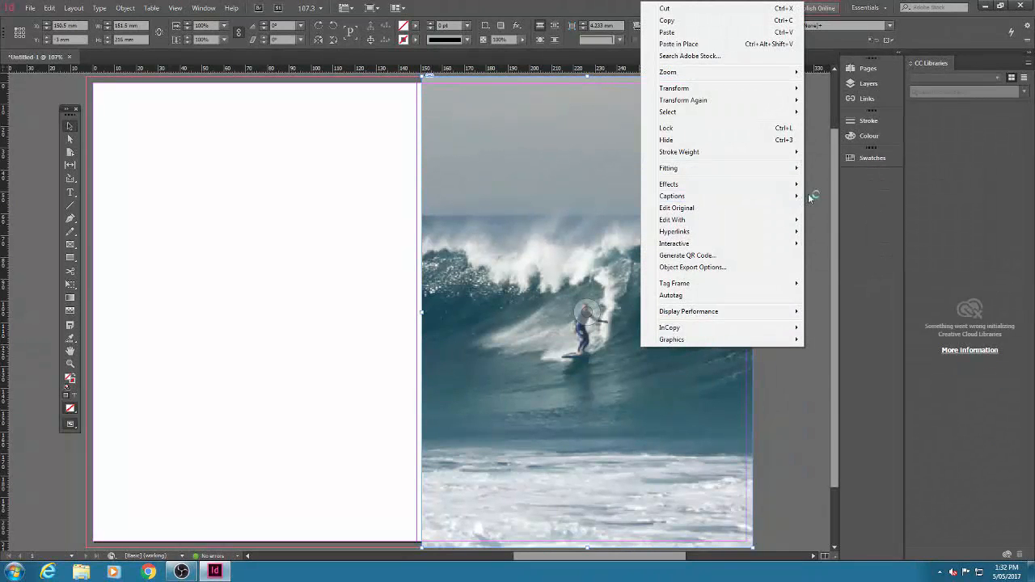
pyautogui.moveTo(667, 166)
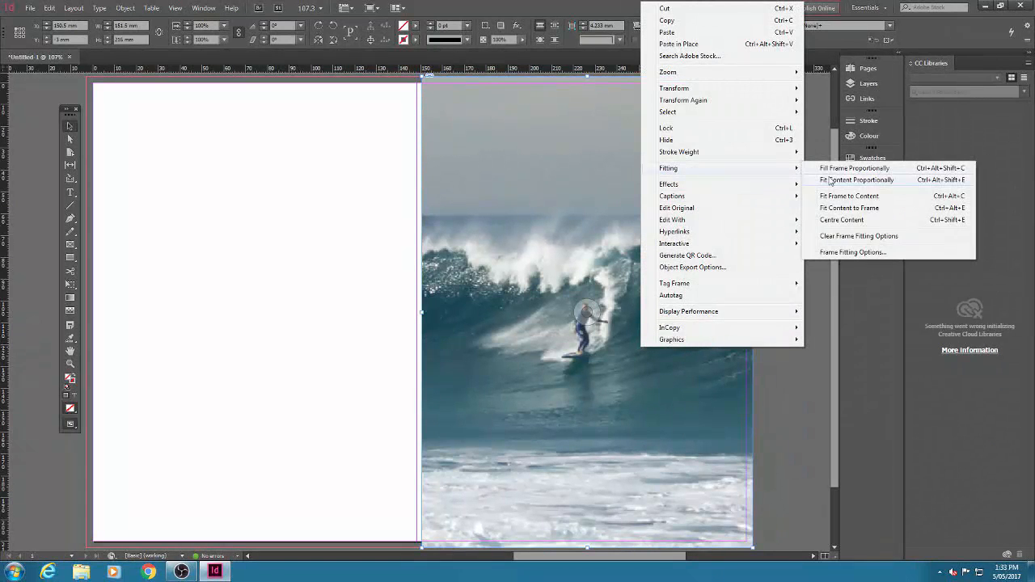
pyautogui.click(856, 179)
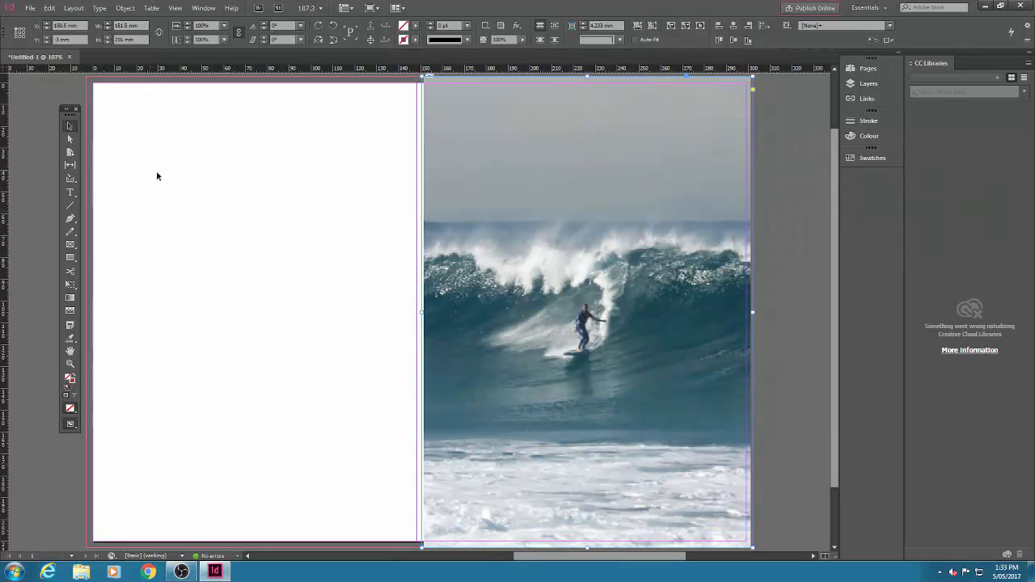
pyautogui.moveTo(70, 139)
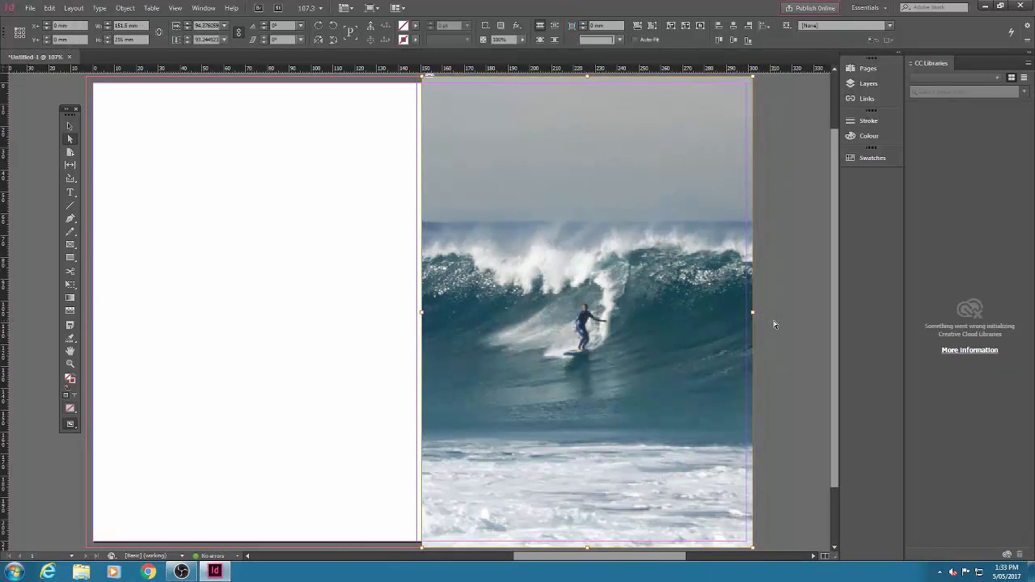
# Switch Display Performance to High Quality Display for the cover photo.
pyautogui.click(174, 8)
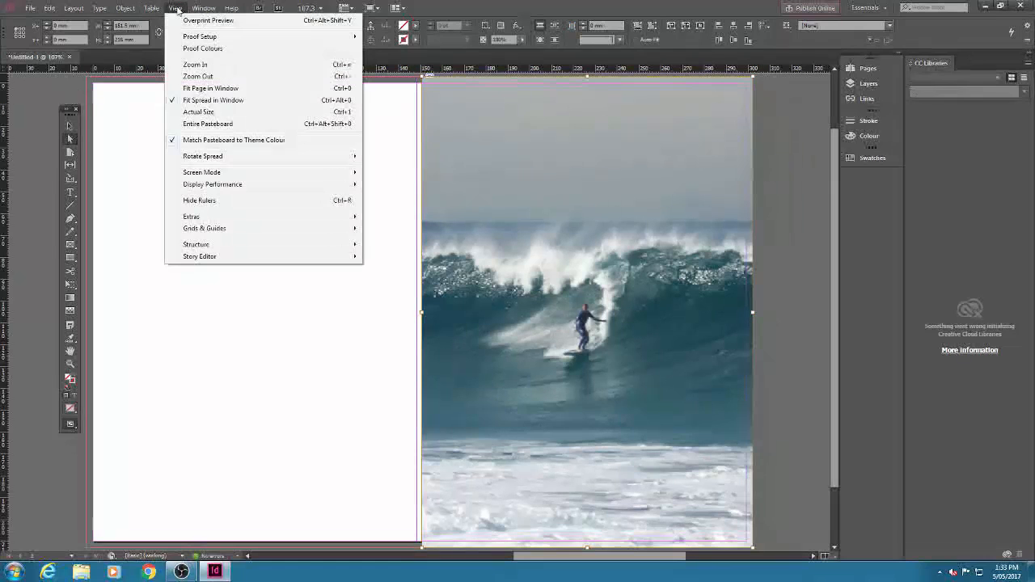
pyautogui.moveTo(213, 184)
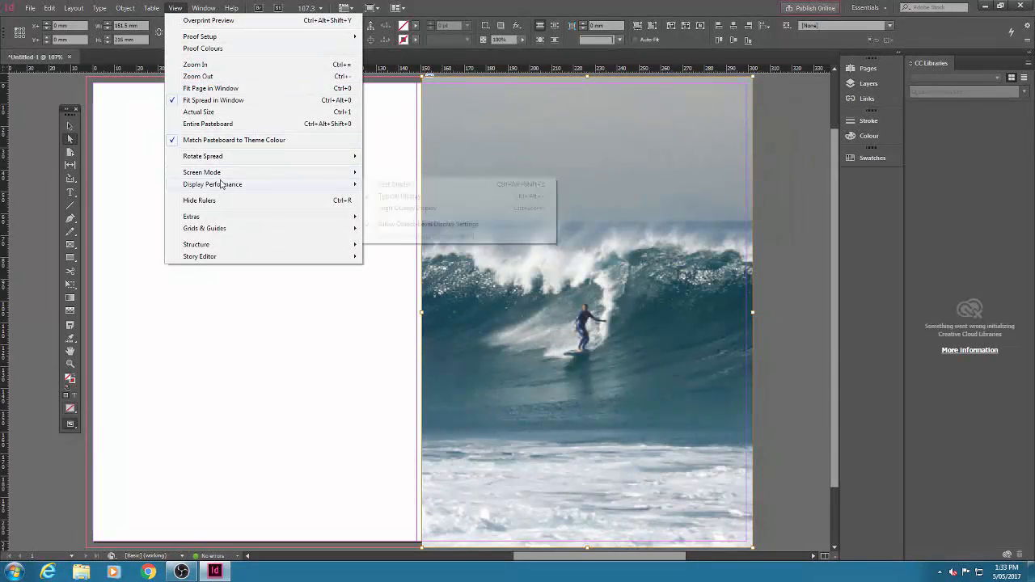
pyautogui.moveTo(407, 207)
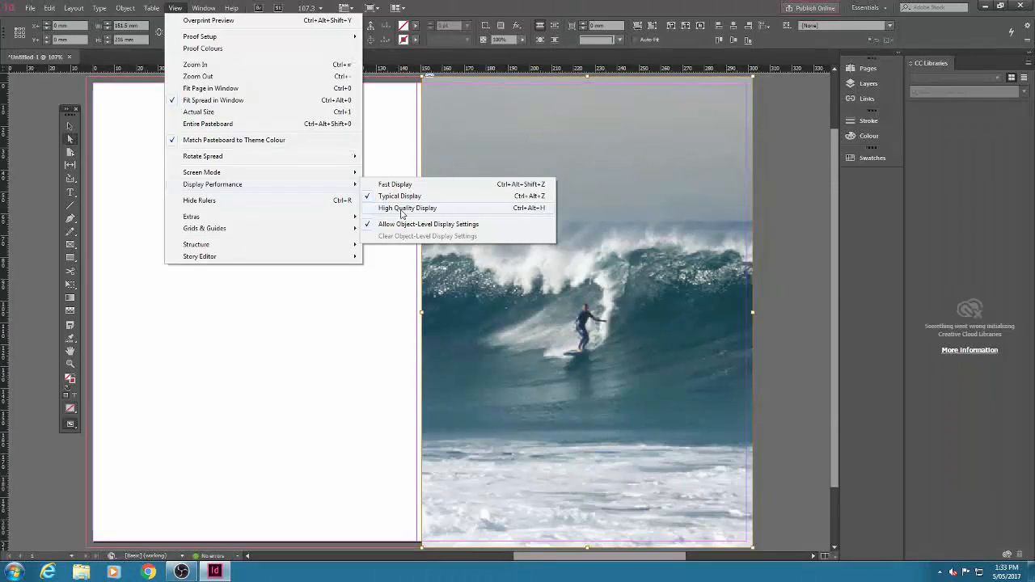
pyautogui.click(408, 207)
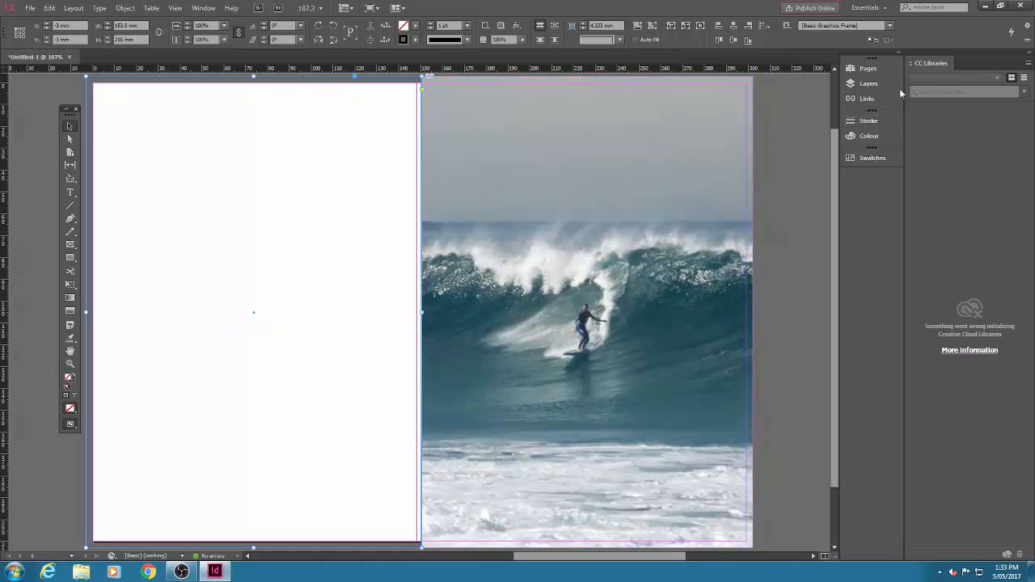
# Fill the back cover frame with the cyan blue CMYK swatch.
pyautogui.click(872, 159)
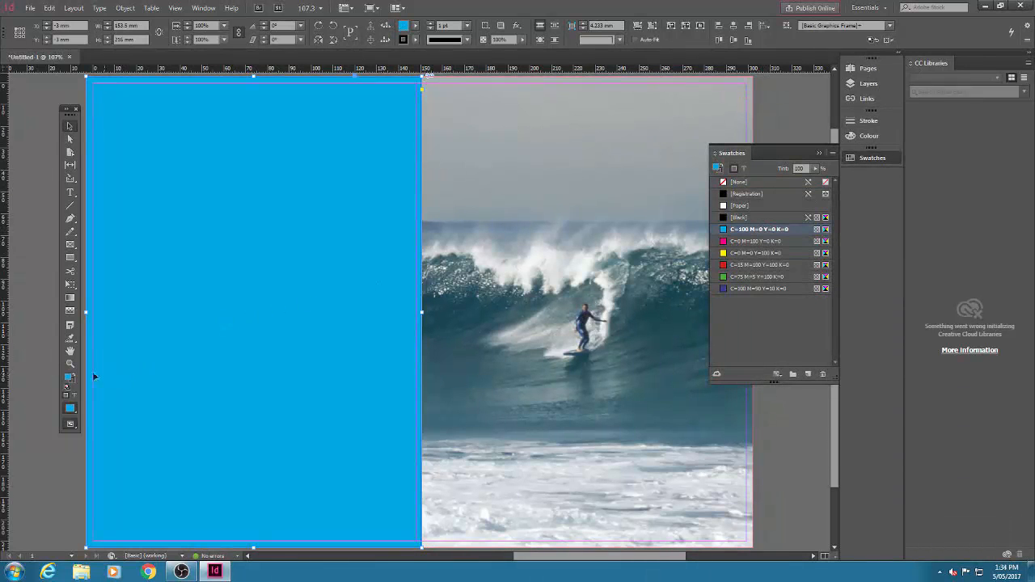
pyautogui.moveTo(68, 381)
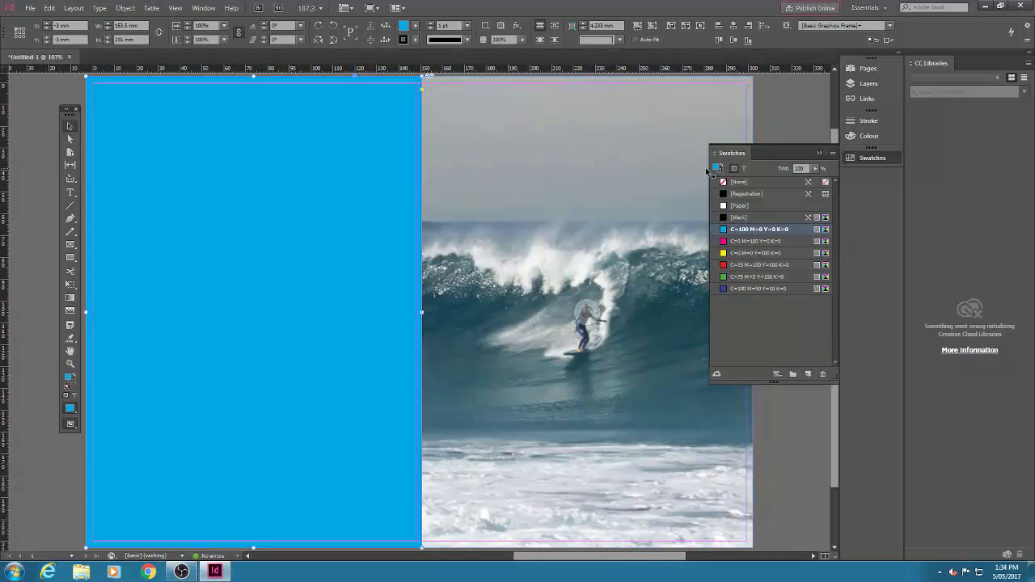
pyautogui.click(717, 167)
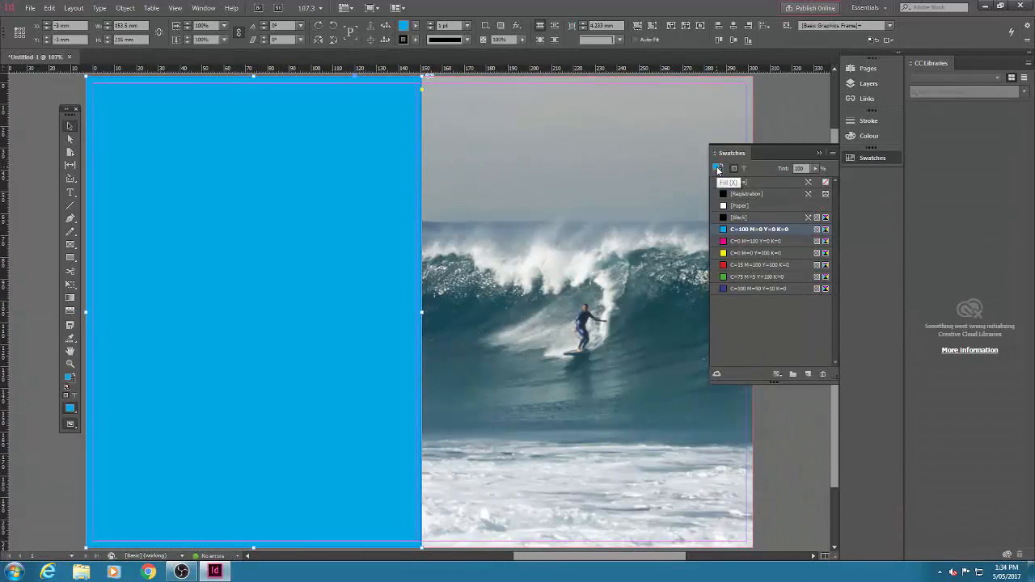
pyautogui.click(818, 152)
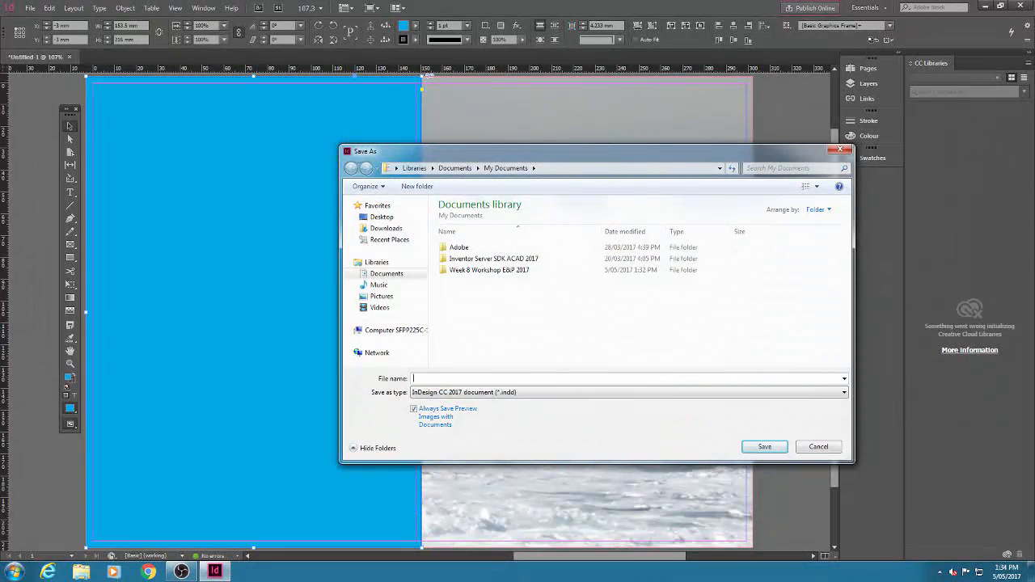
# Save the document as 'Cover of Print Book'.
pyautogui.write('Cover of Print B')
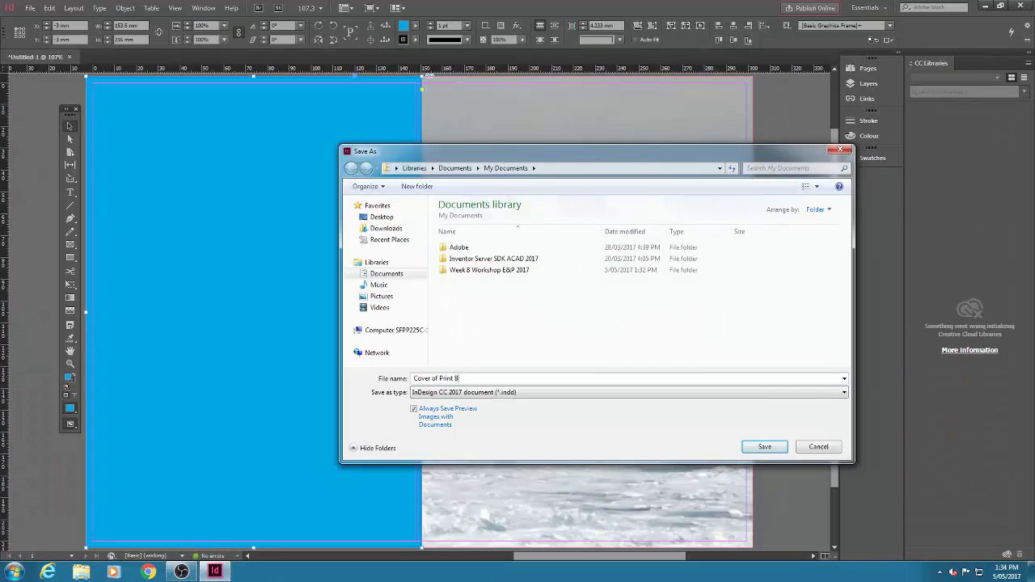
pyautogui.write('ook')
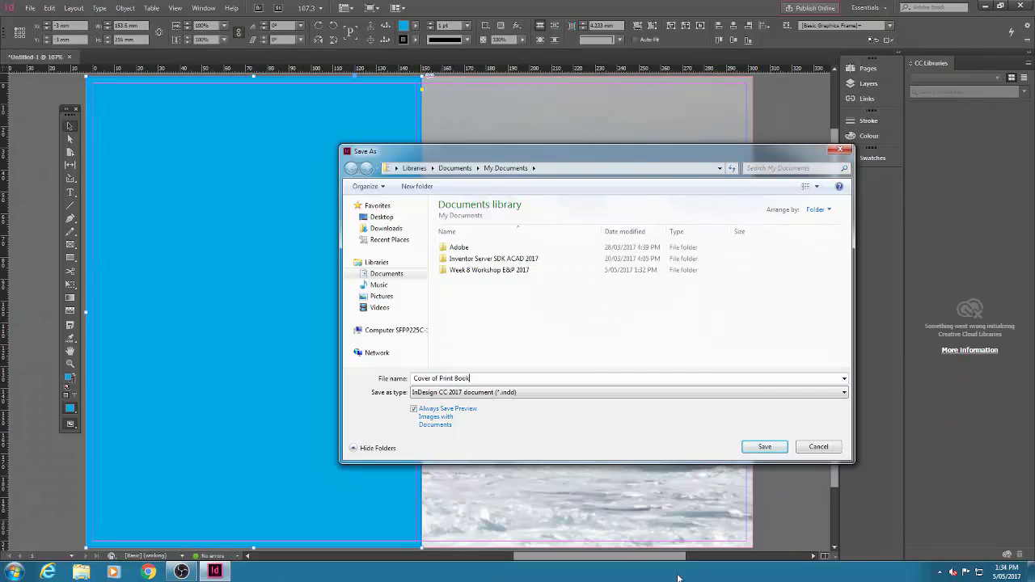
pyautogui.click(760, 443)
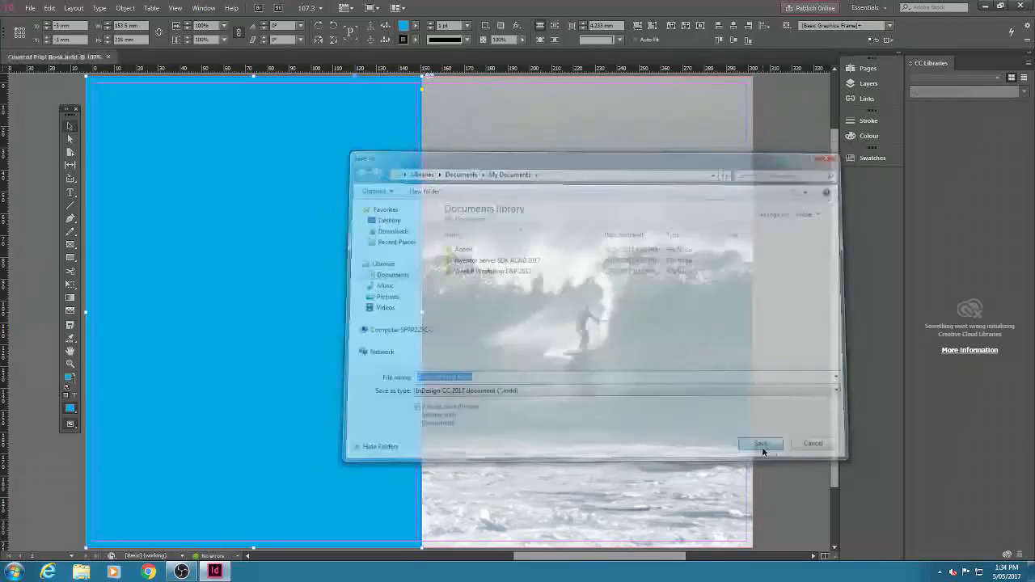
pyautogui.click(759, 443)
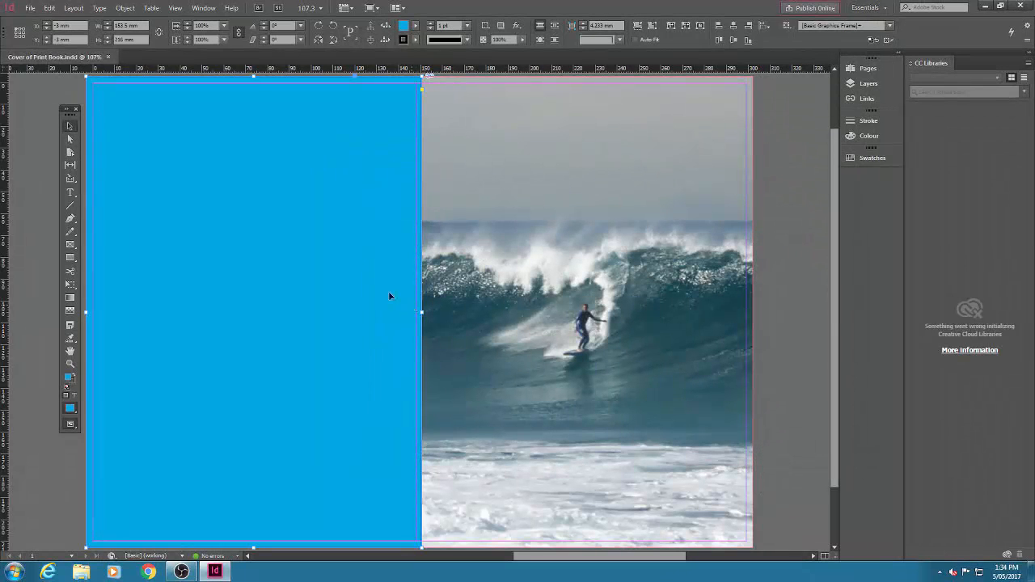
pyautogui.moveTo(71, 194)
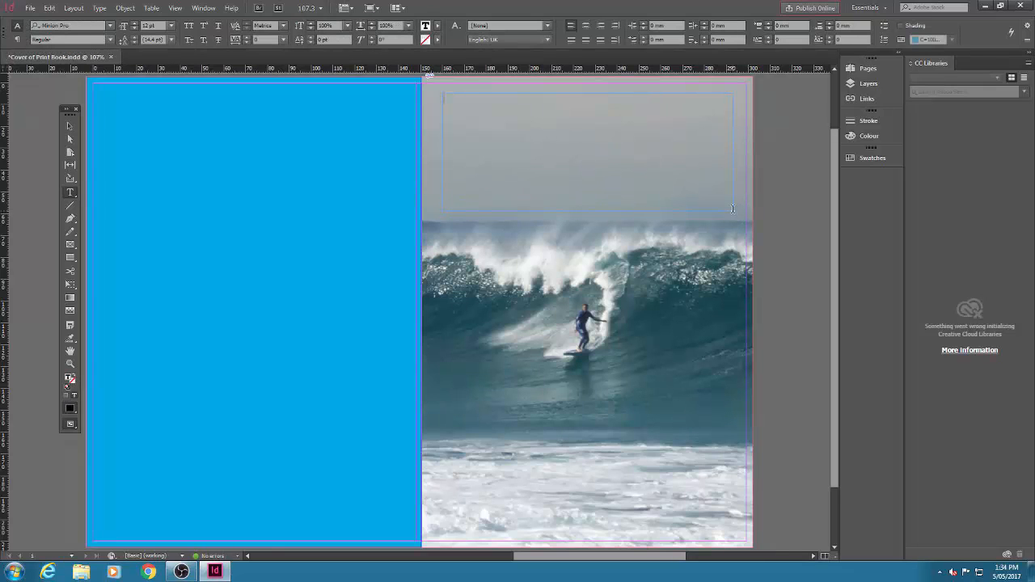
# Type 'Bondi Lifeguards' into a text frame at the top of the front cover.
pyautogui.write('Bondi Li')
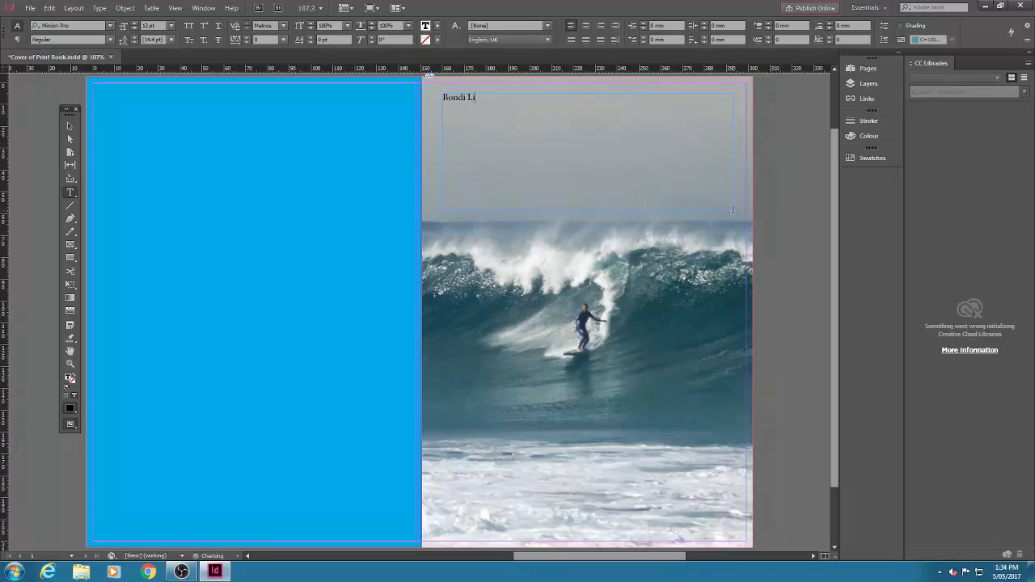
pyautogui.write('feg')
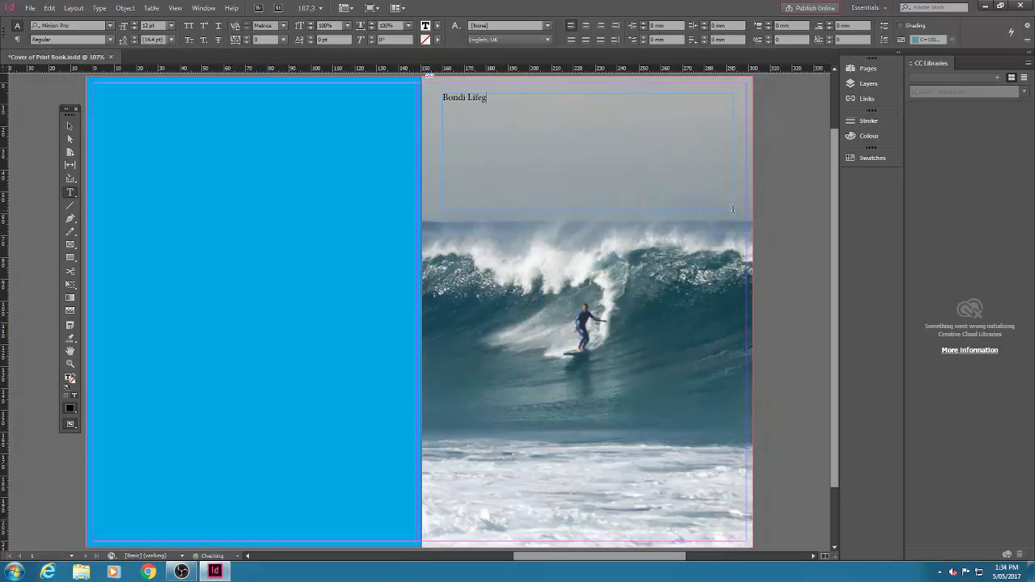
pyautogui.write('uards')
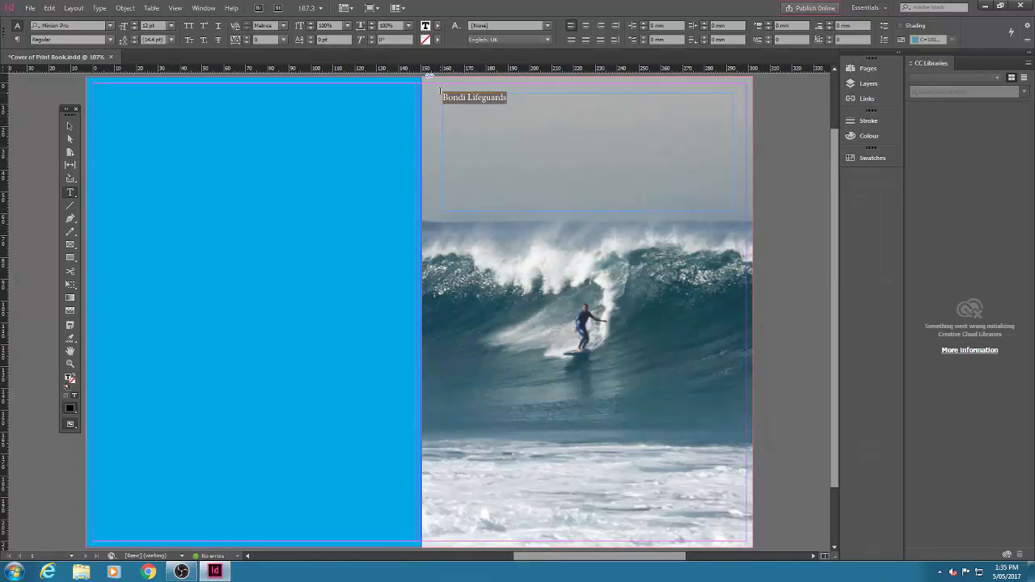
pyautogui.click(172, 26)
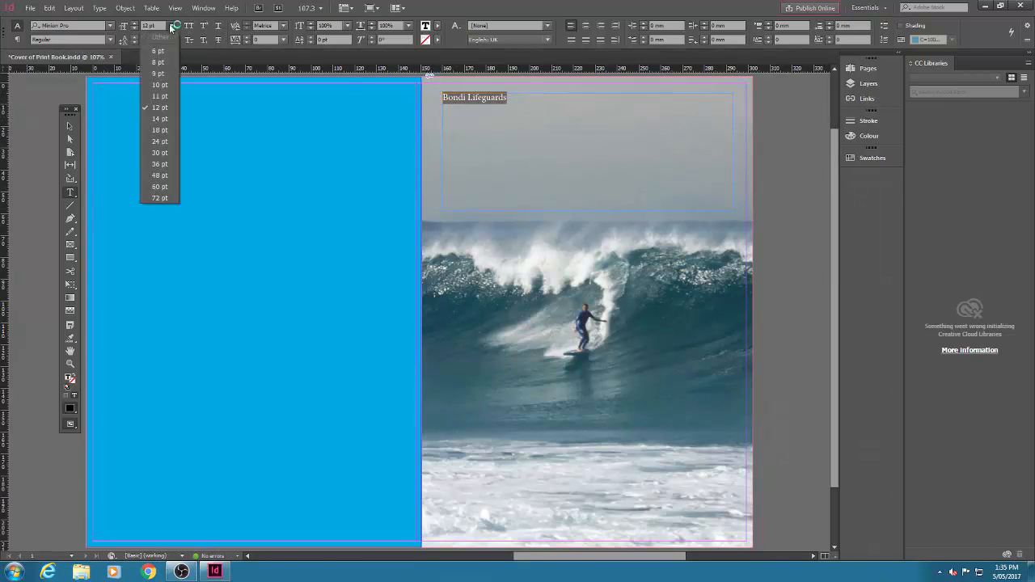
# Set the title in a large Calibri size, coloured yellow and centred over the photo.
pyautogui.click(158, 185)
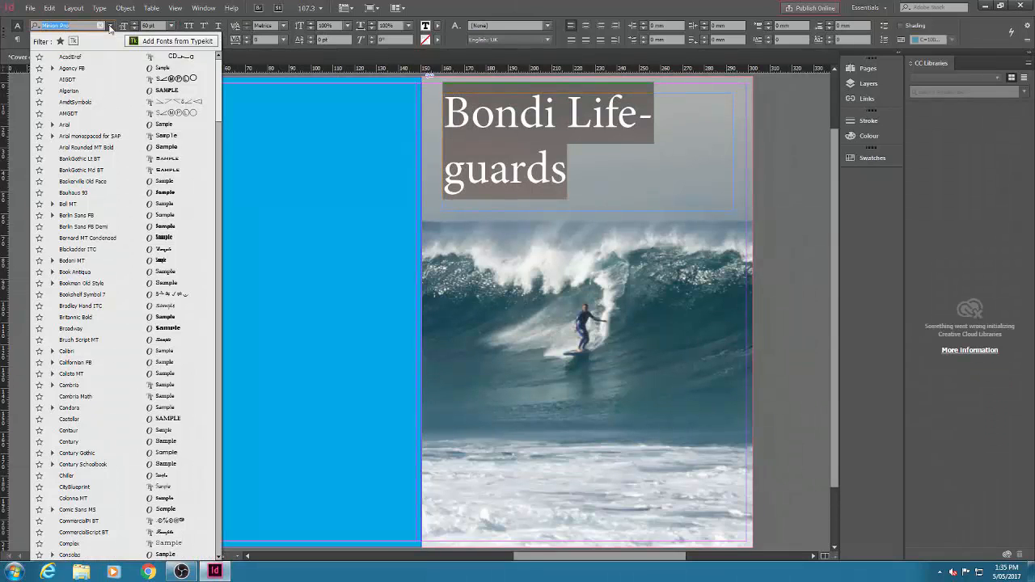
pyautogui.click(68, 352)
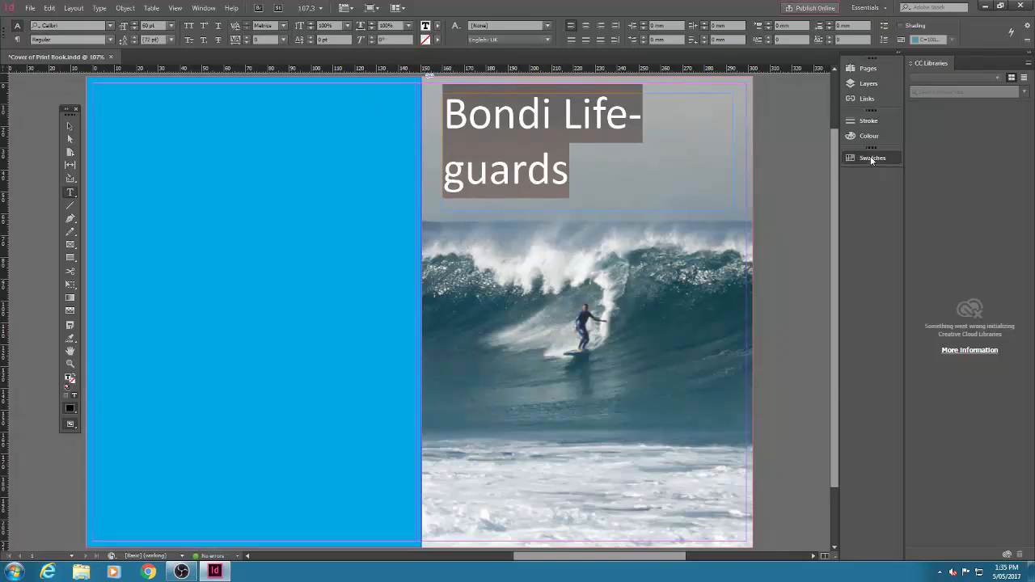
pyautogui.click(872, 159)
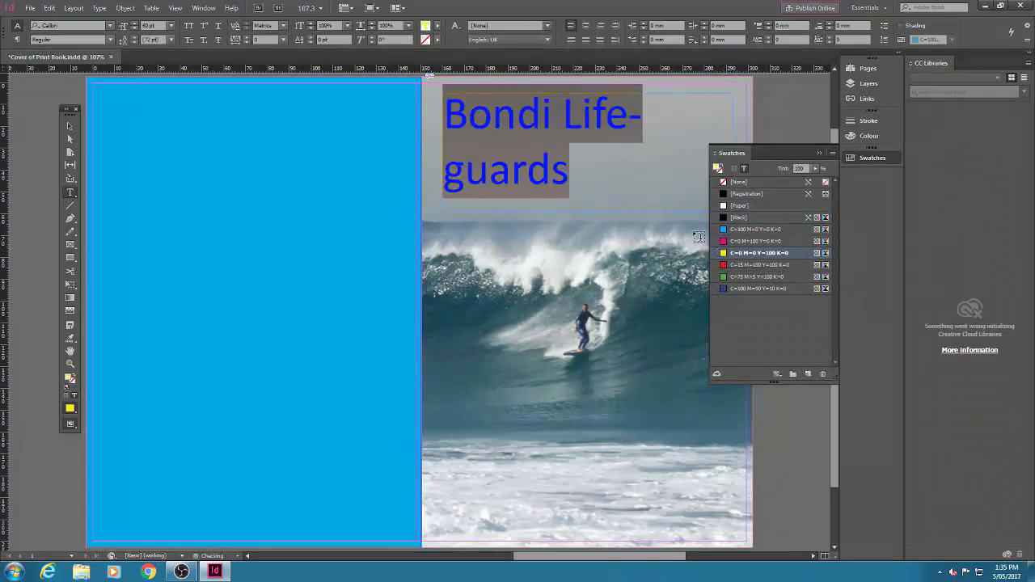
pyautogui.click(722, 253)
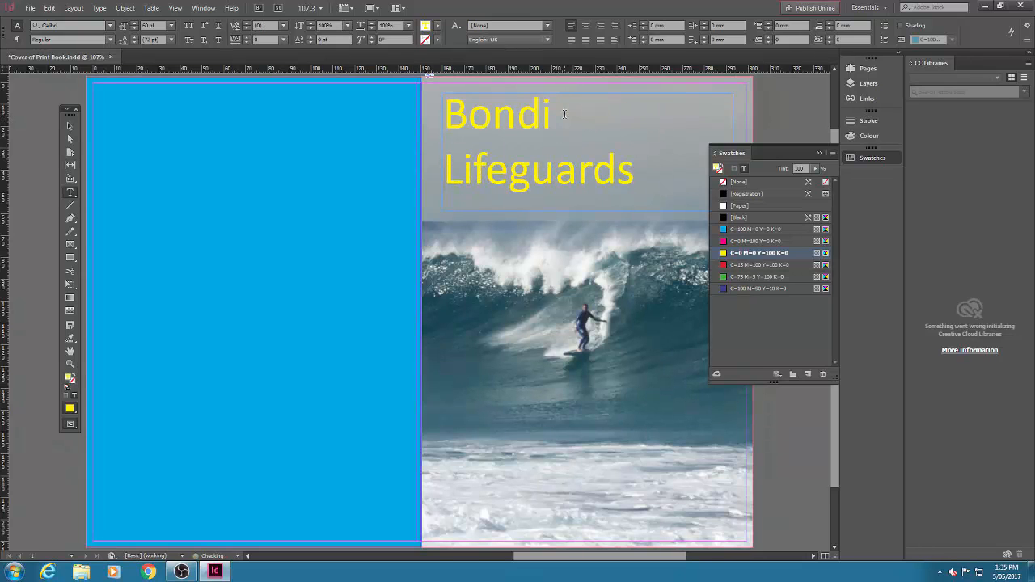
pyautogui.moveTo(443, 170); pyautogui.dragTo(533, 170)
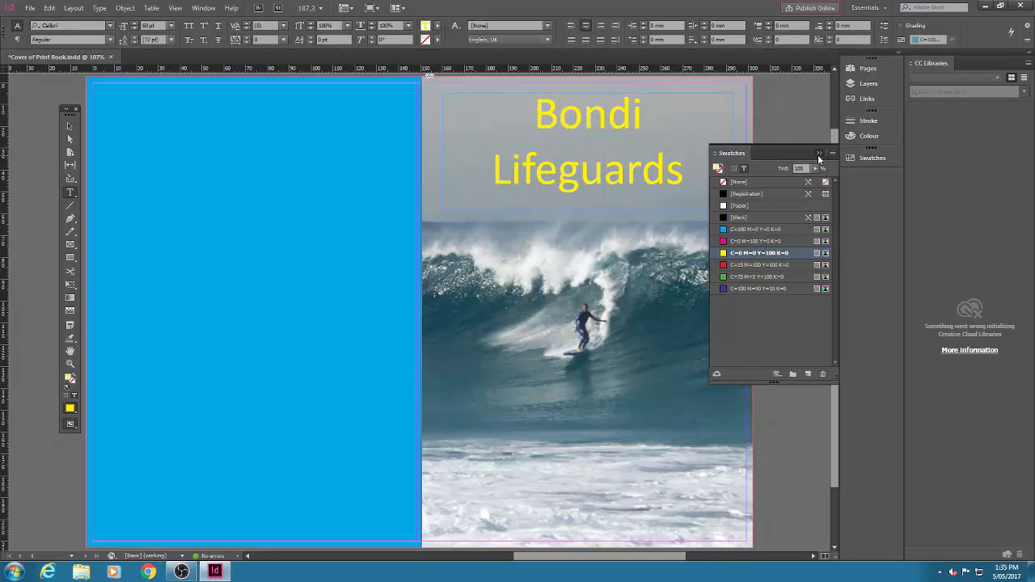
pyautogui.click(819, 152)
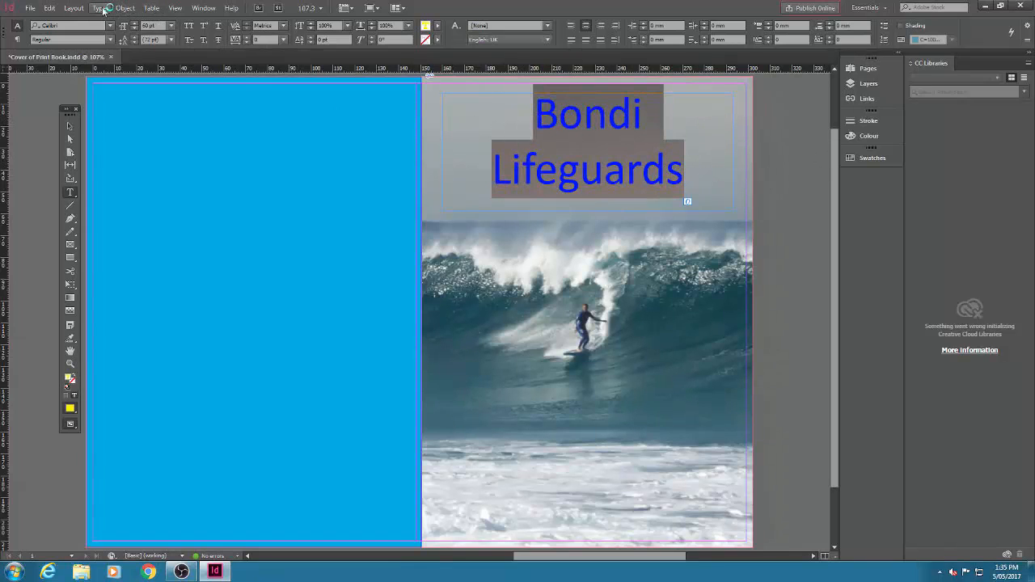
# Apply Small Caps to the title via the Character panel menu.
pyautogui.click(99, 8)
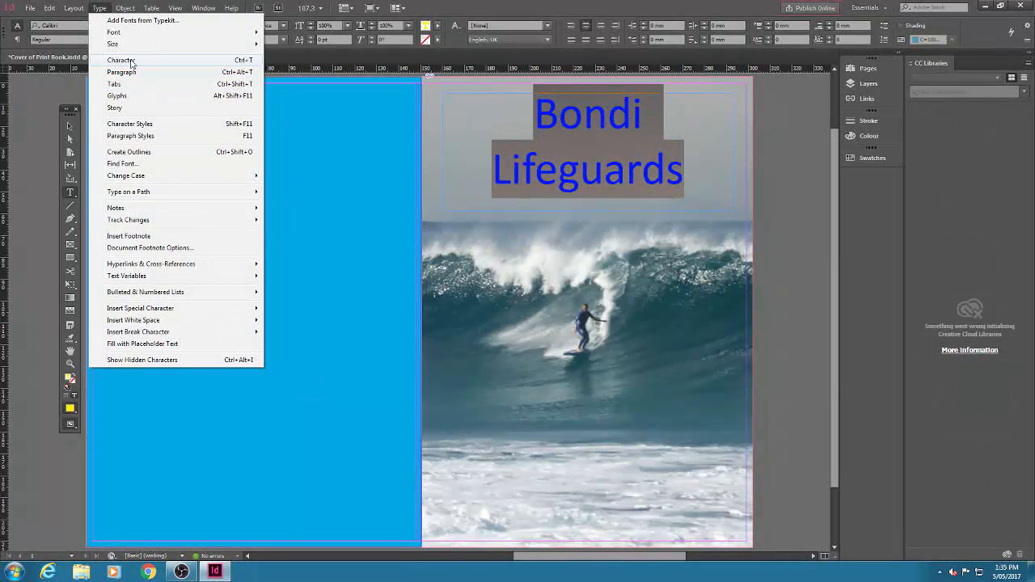
pyautogui.click(123, 60)
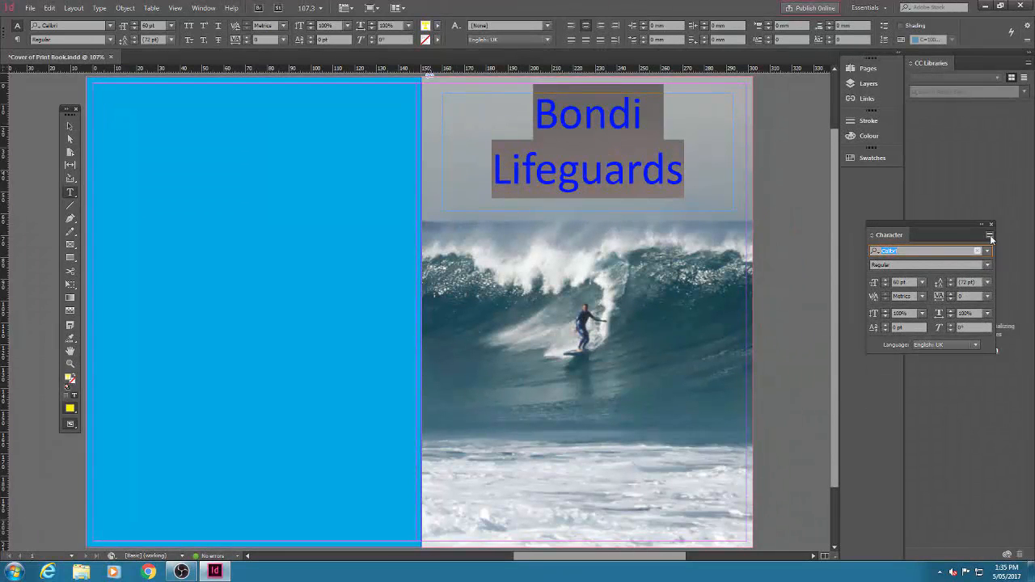
pyautogui.click(990, 236)
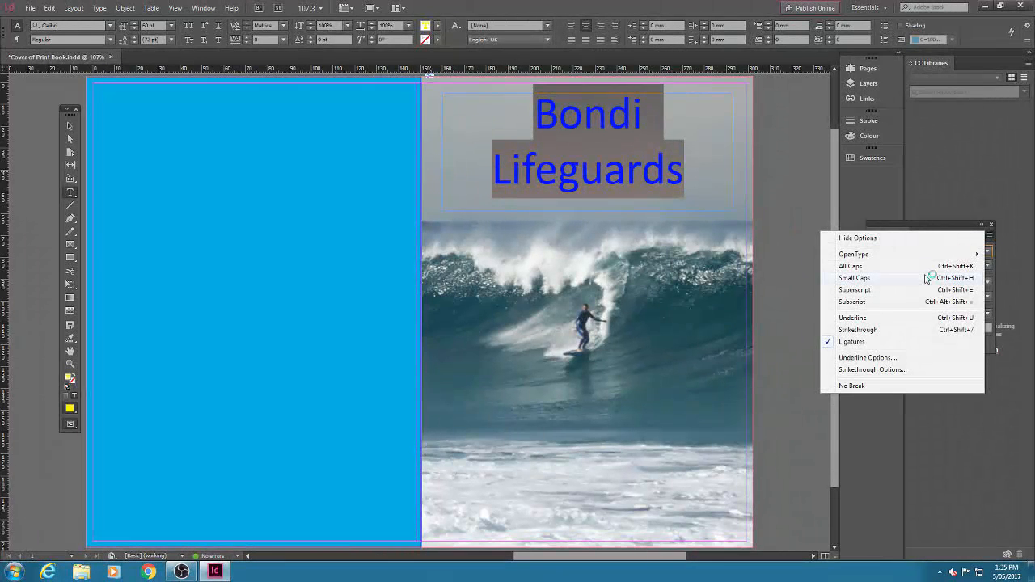
pyautogui.moveTo(884, 281)
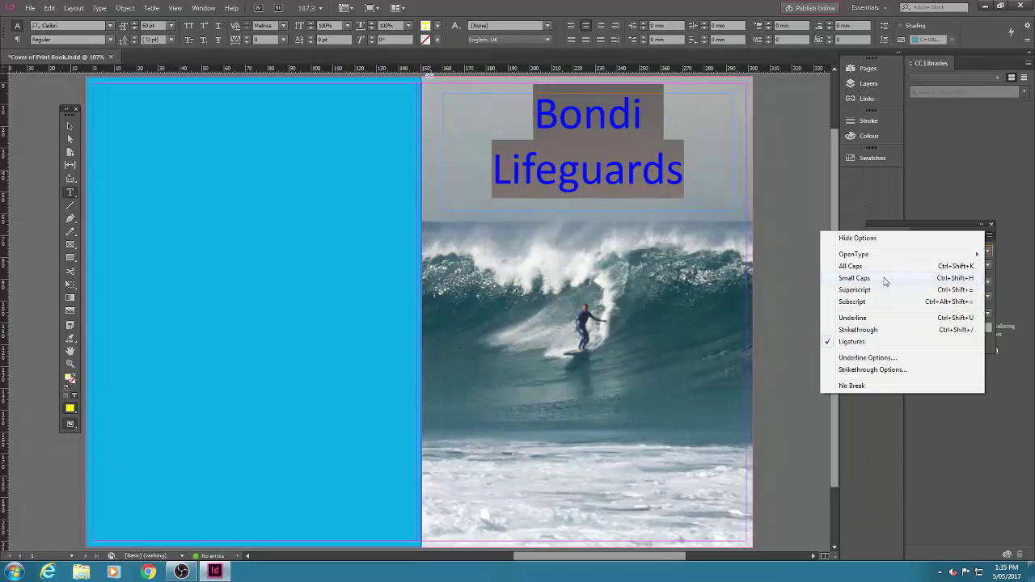
pyautogui.click(853, 278)
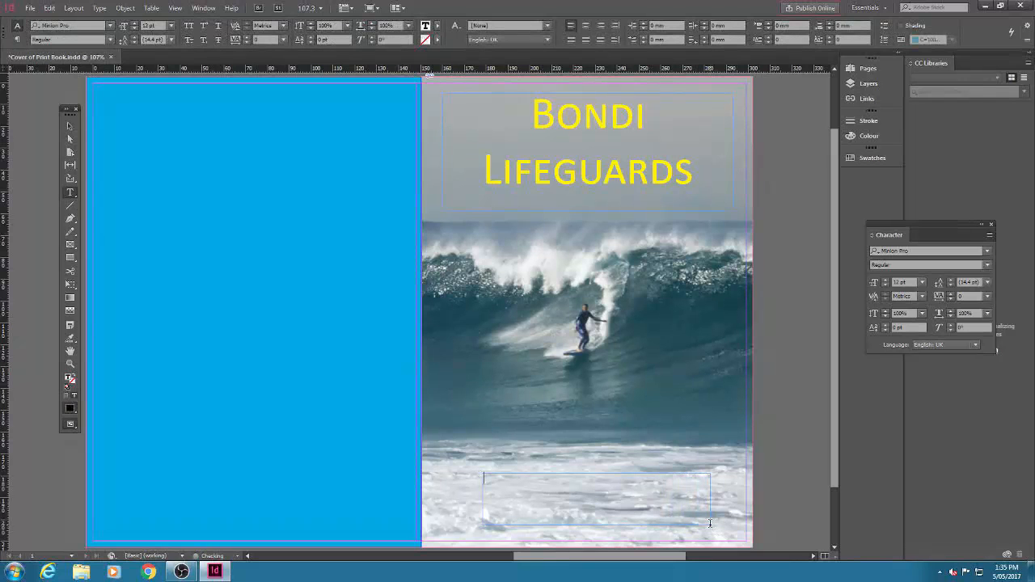
pyautogui.write('Euan M')
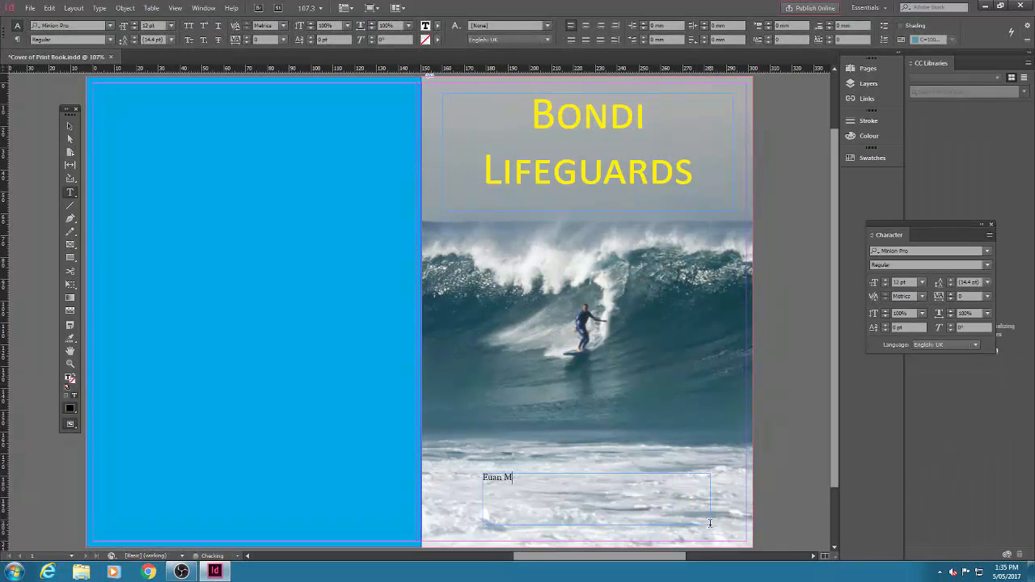
pyautogui.write('itchell')
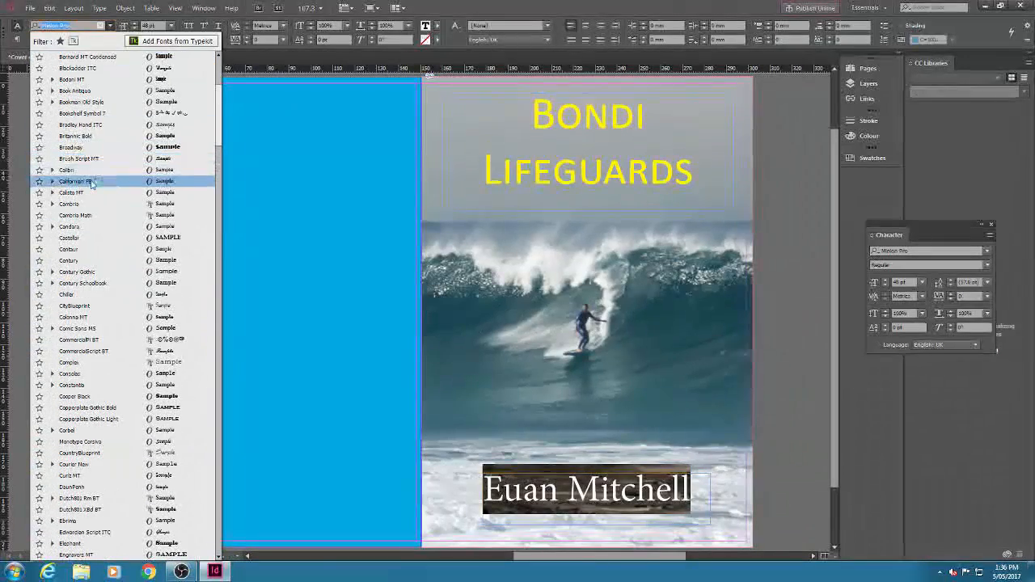
pyautogui.click(73, 181)
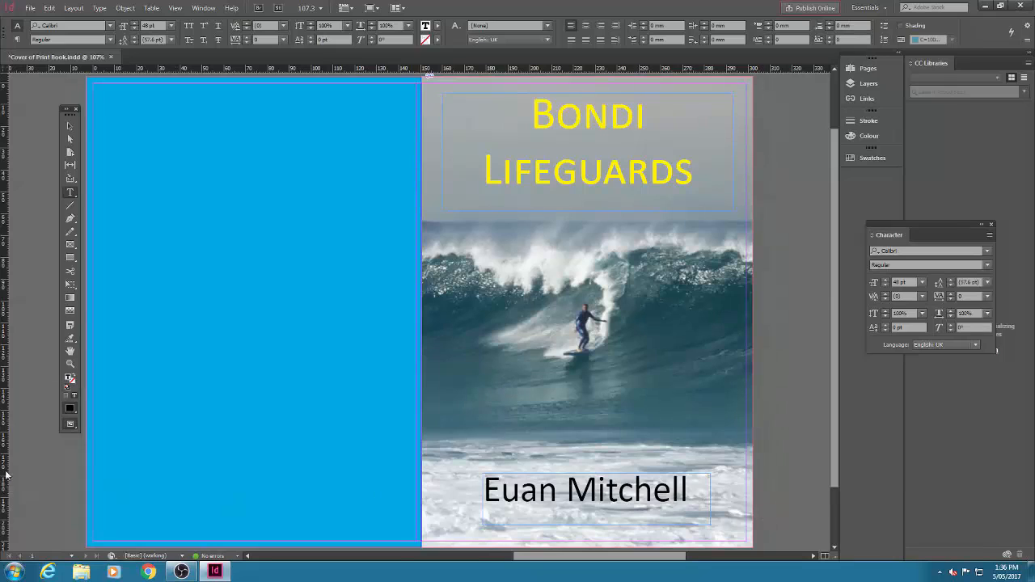
pyautogui.click(69, 423)
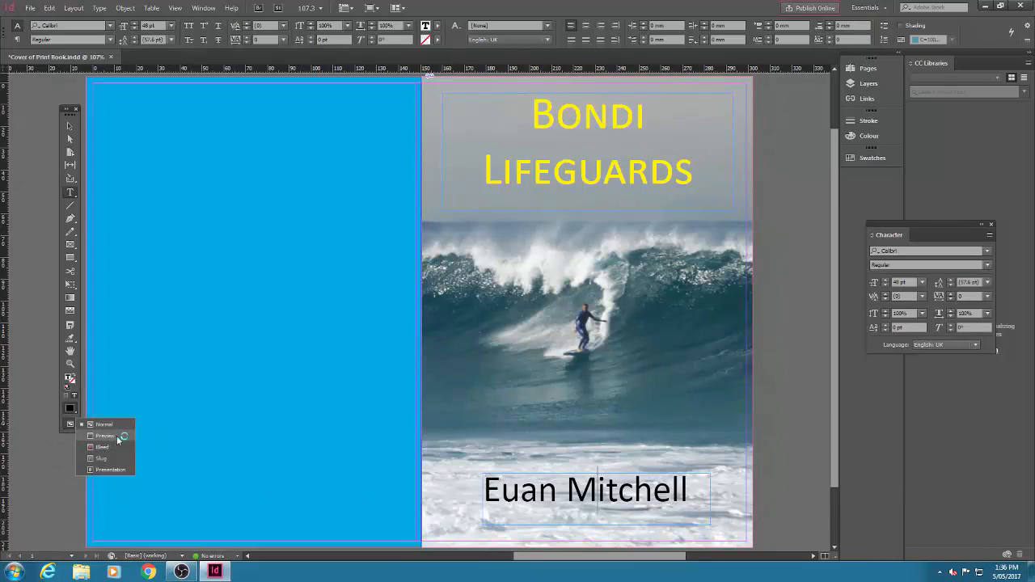
pyautogui.click(104, 435)
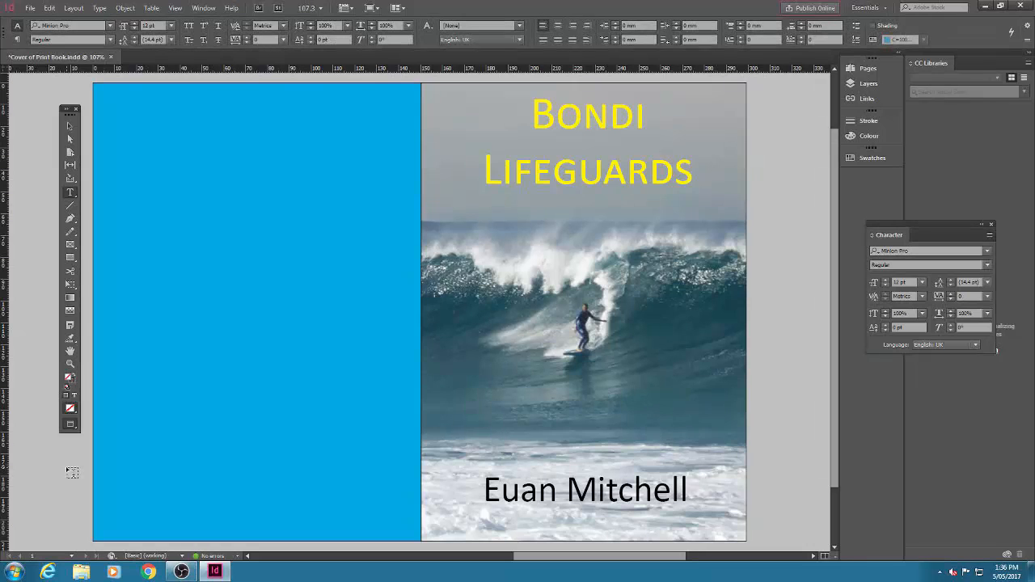
pyautogui.click(69, 422)
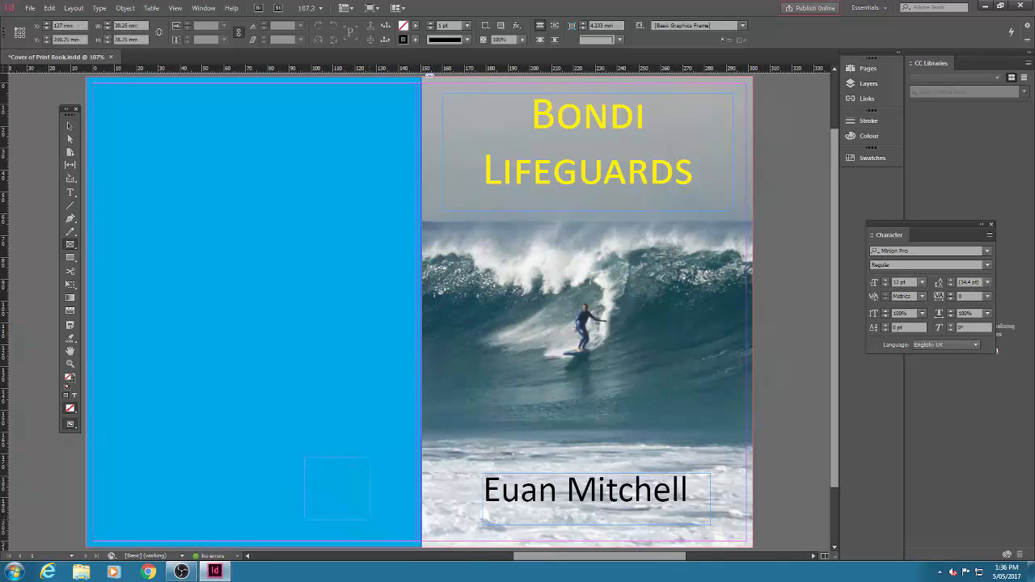
# Place the barcode in a frame at the back cover's lower right and draw an empty lower-left frame.
pyautogui.moveTo(304, 456); pyautogui.dragTo(401, 525)
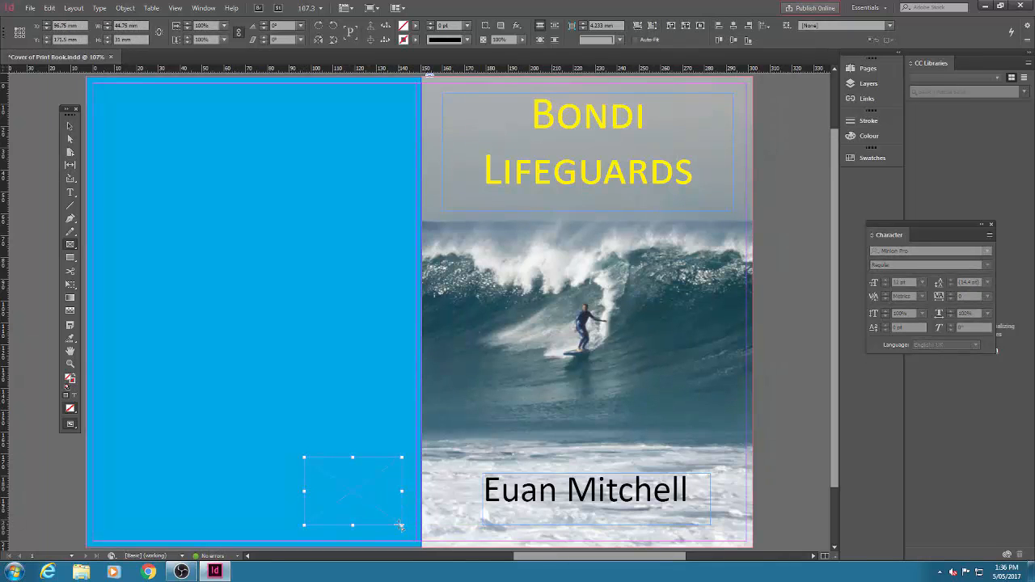
pyautogui.click(35, 10)
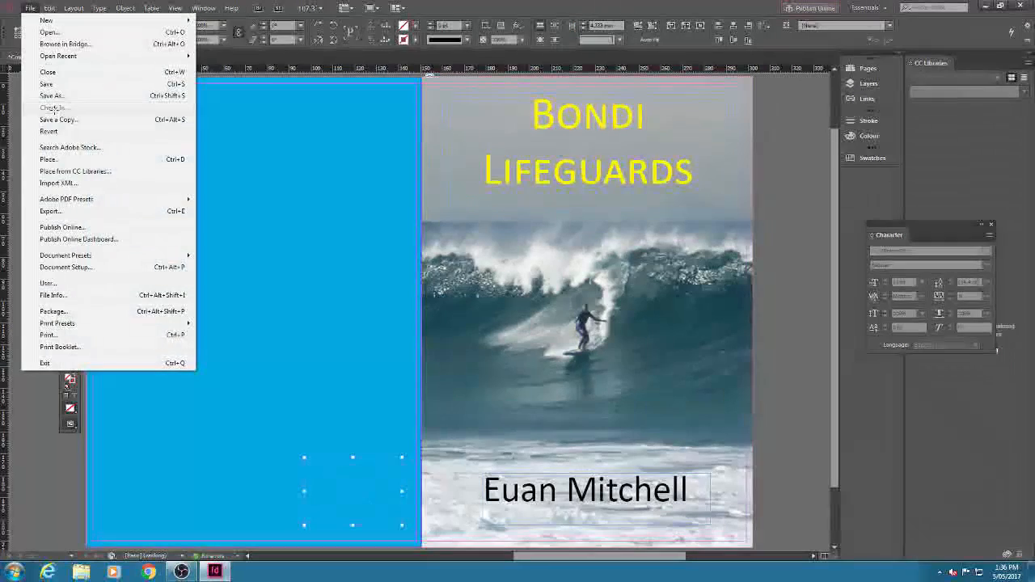
pyautogui.click(49, 159)
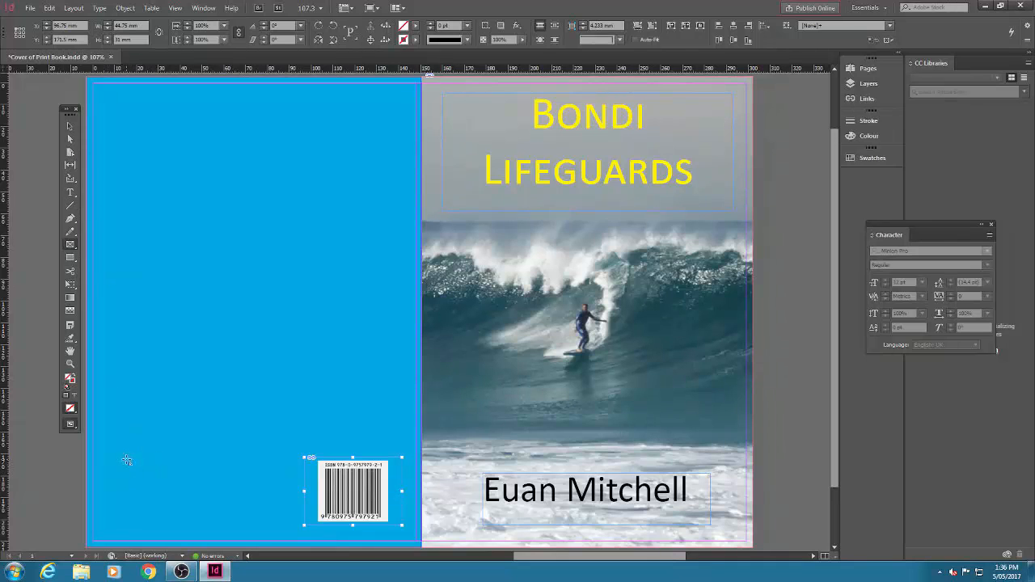
pyautogui.moveTo(129, 460); pyautogui.dragTo(202, 517)
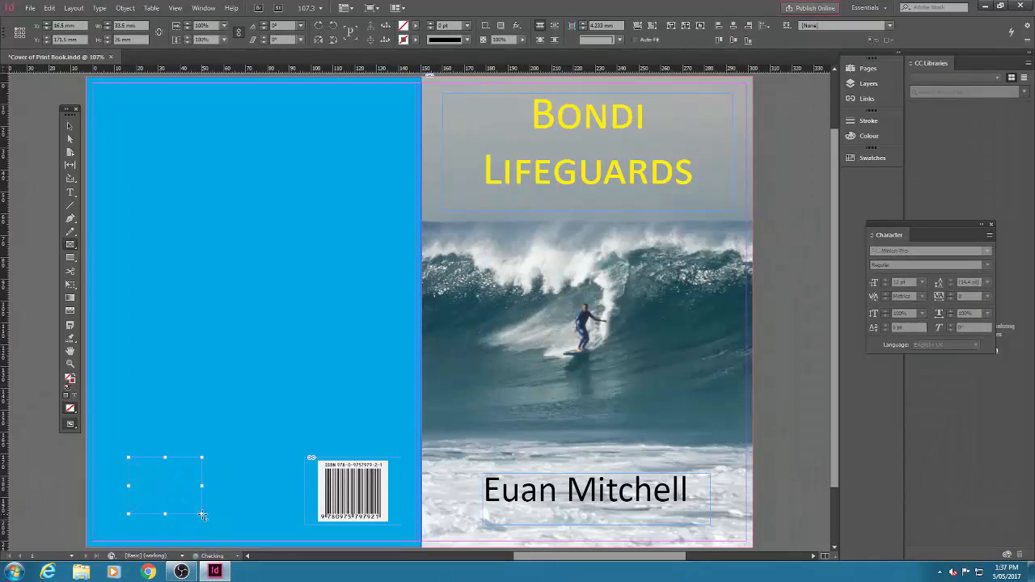
# Place the publisher logo image into the lower-left frame of the back cover.
pyautogui.click(31, 9)
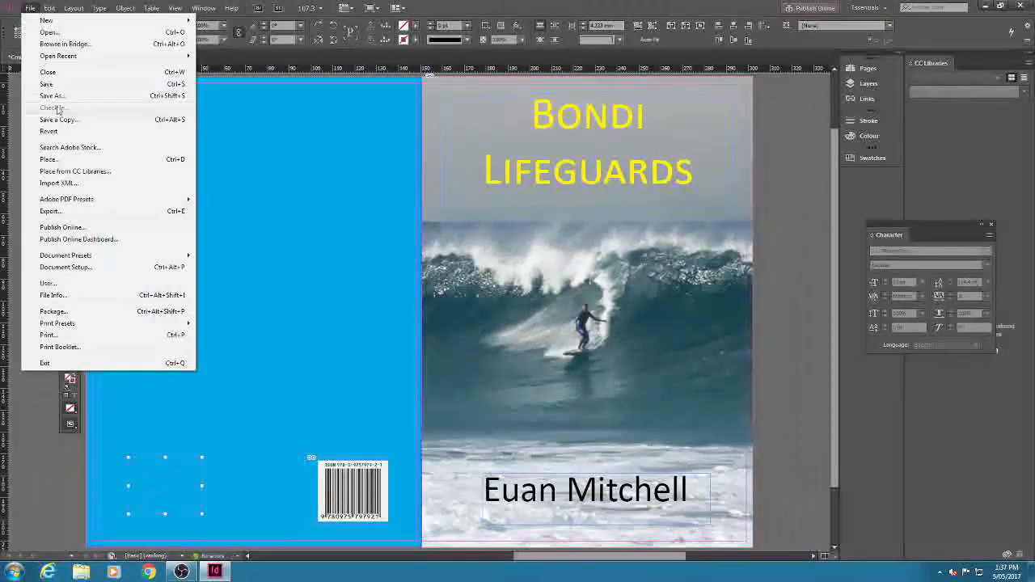
pyautogui.click(49, 160)
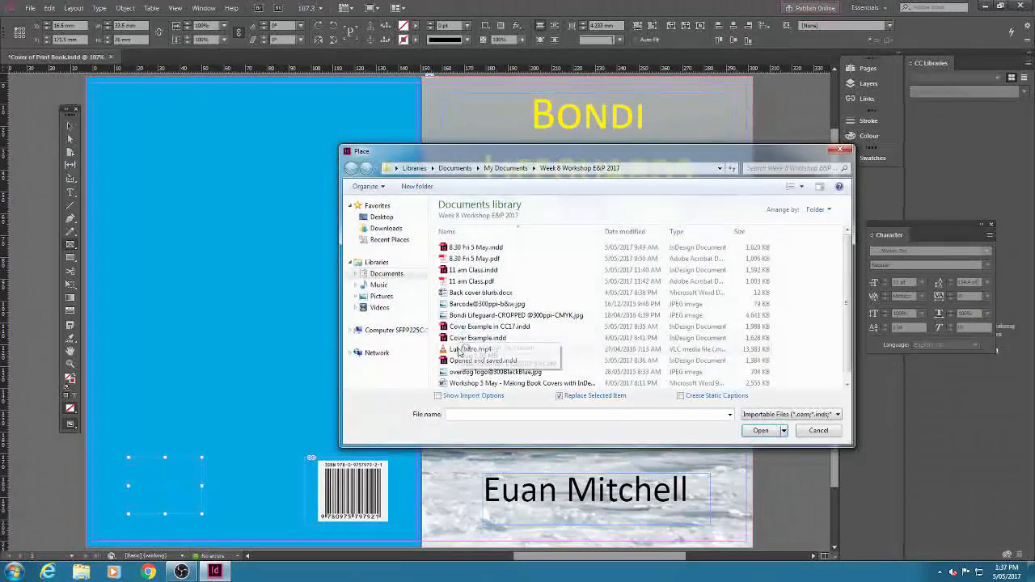
pyautogui.click(494, 370)
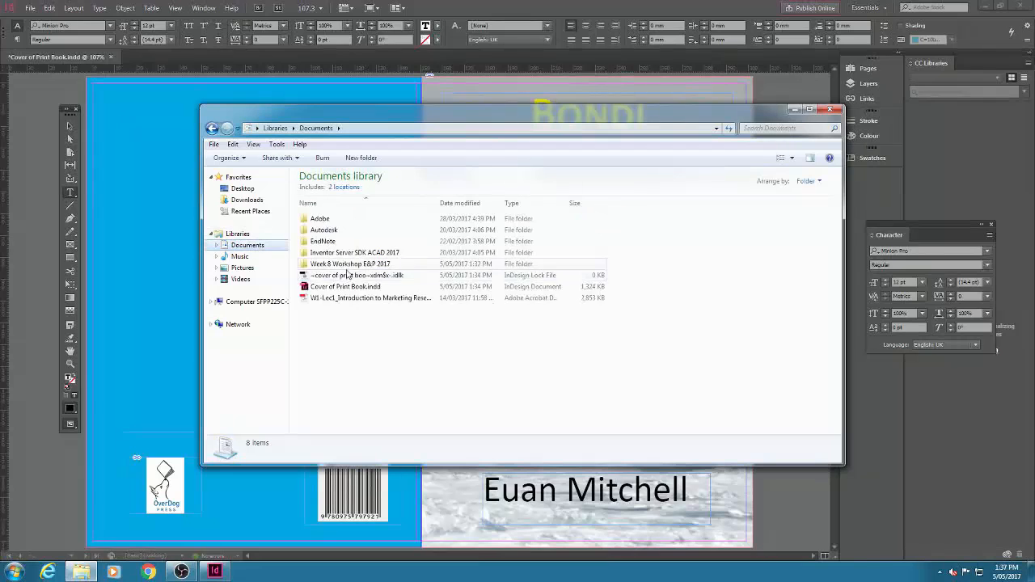
# Place the back cover blurb document from the workshop folder onto the blue back cover.
pyautogui.doubleClick(353, 263)
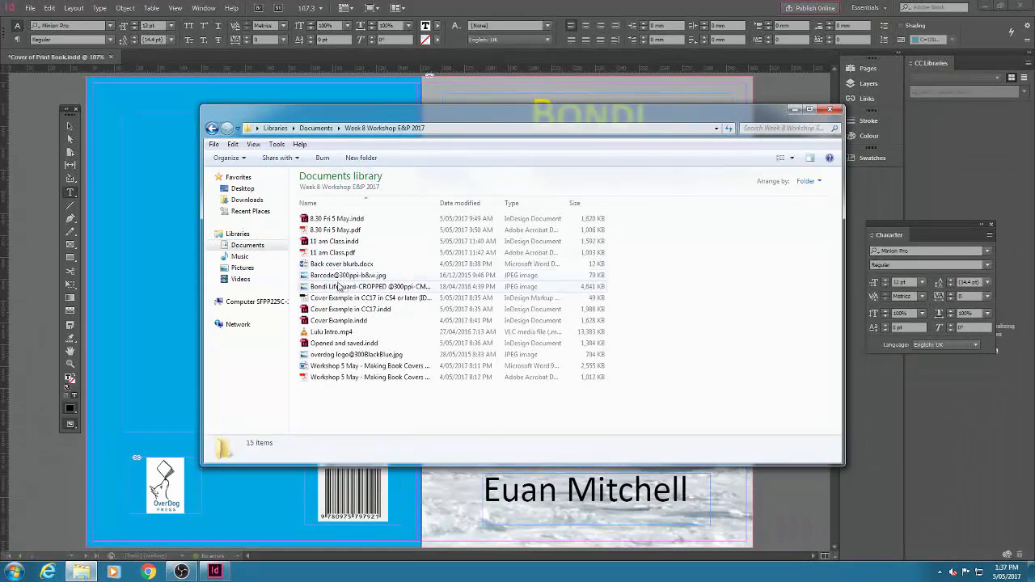
pyautogui.doubleClick(341, 263)
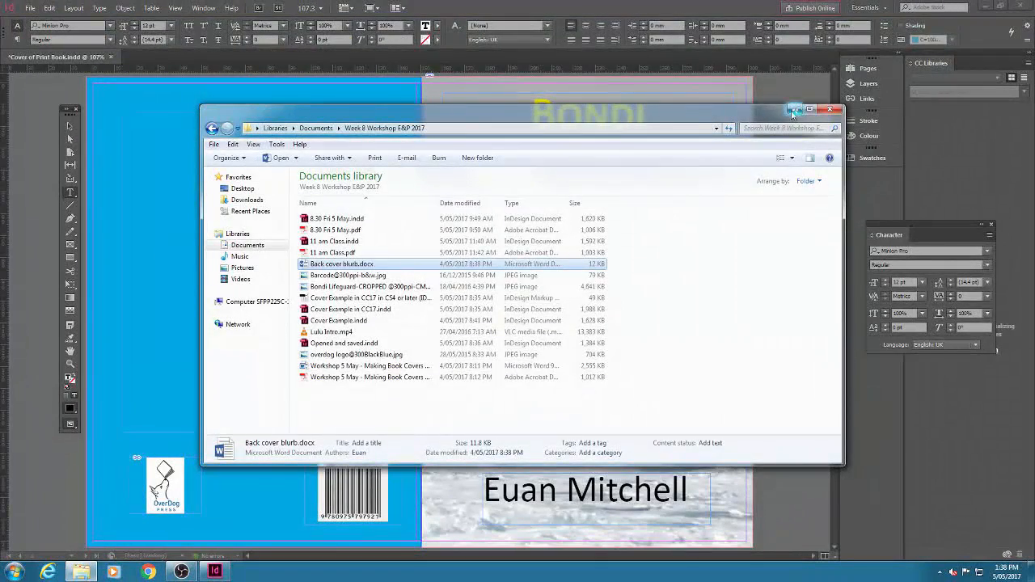
pyautogui.click(828, 110)
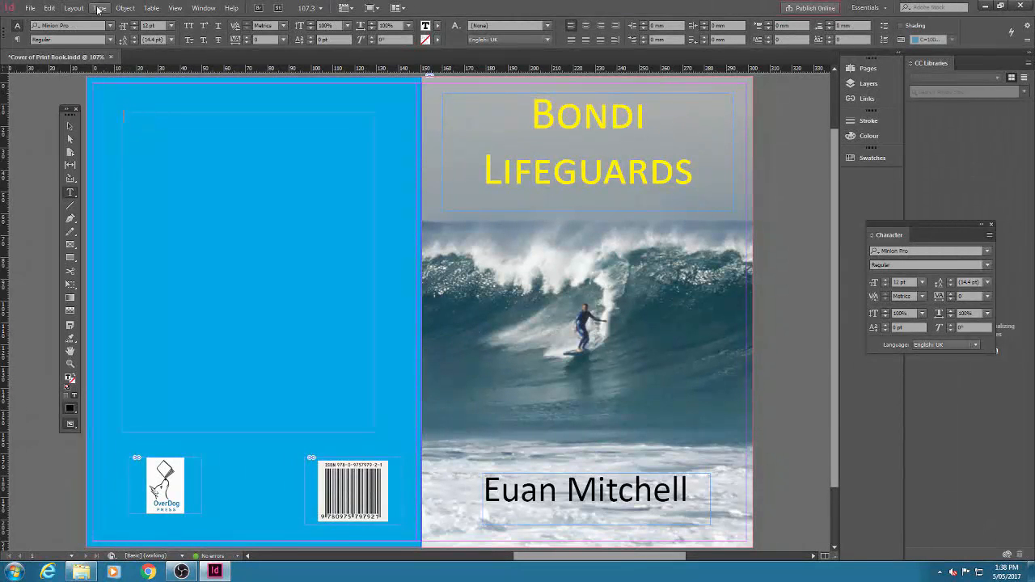
pyautogui.click(50, 7)
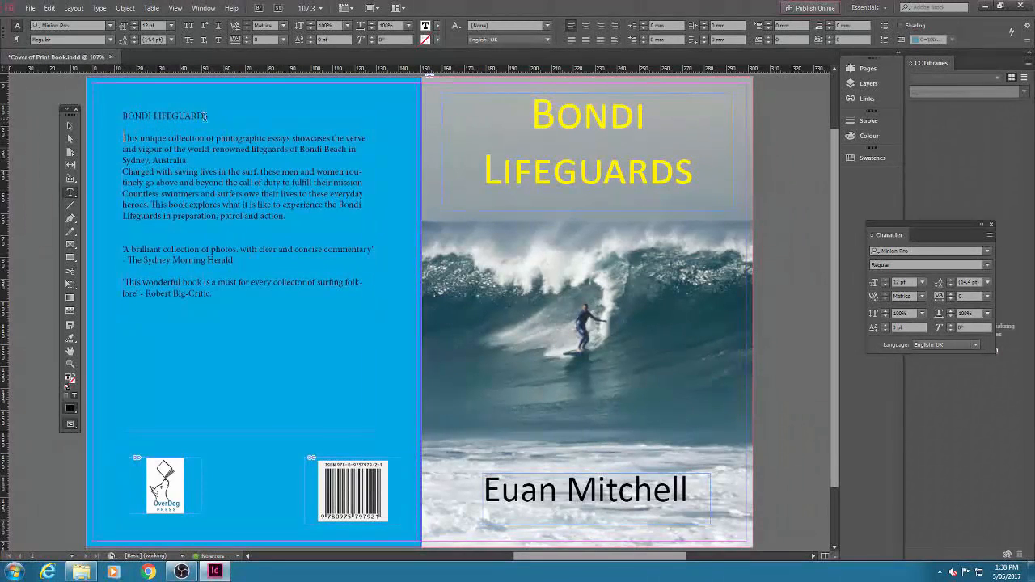
# Make the BONDI LIFEGUARDS heading yellow and sans-serif, centred on the back cover.
pyautogui.tripleClick(165, 116)
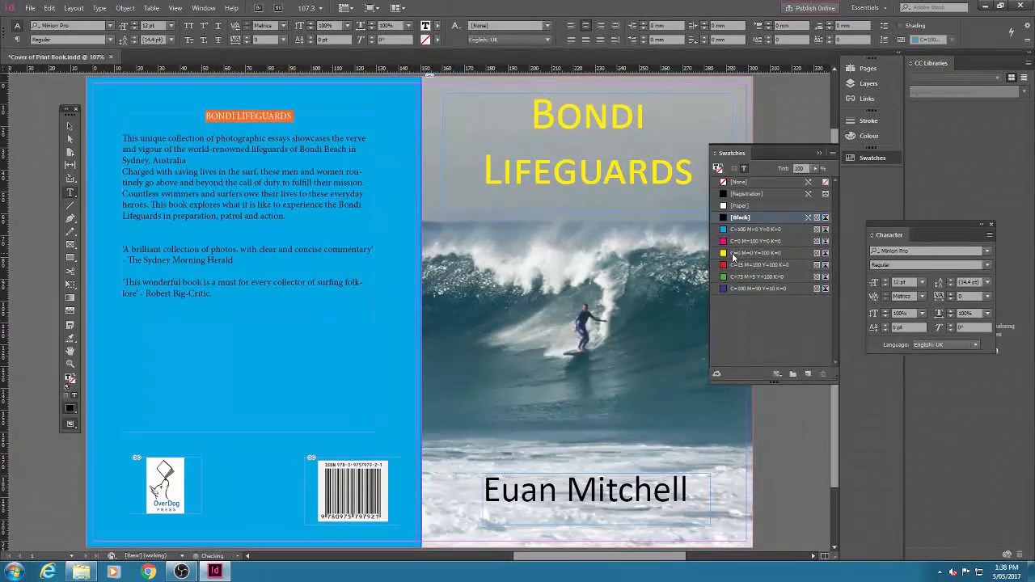
pyautogui.click(756, 252)
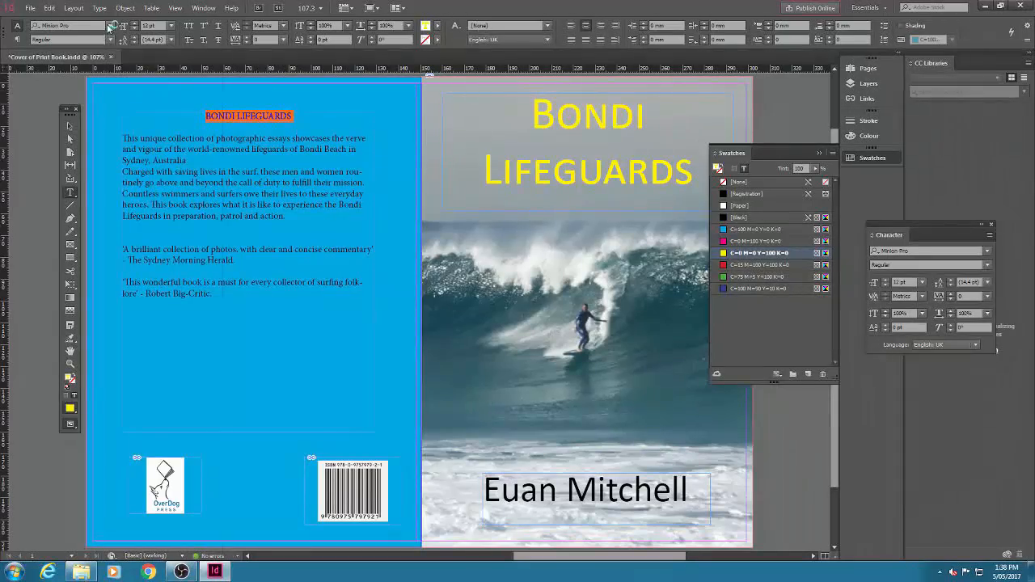
pyautogui.click(112, 28)
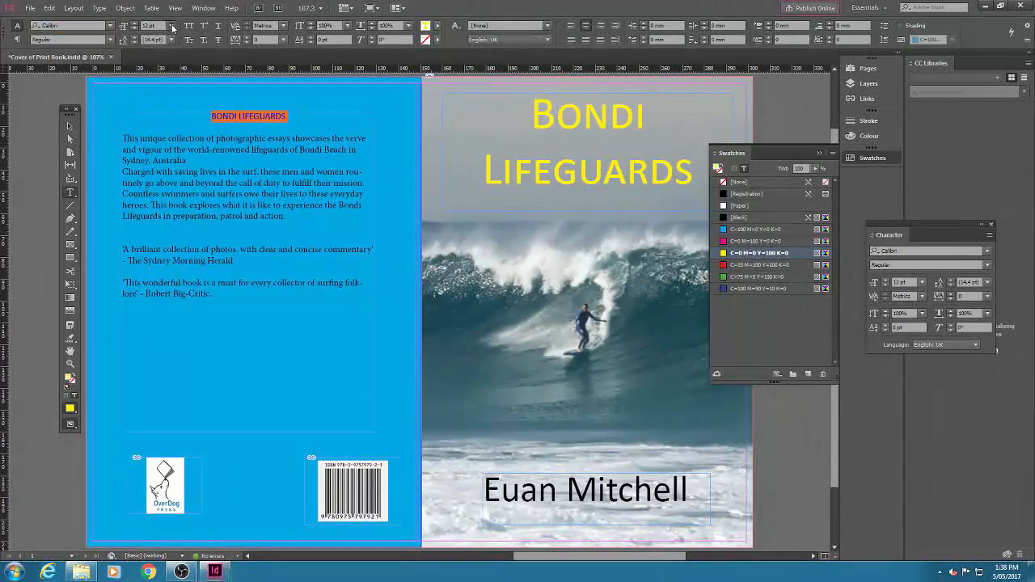
pyautogui.click(168, 26)
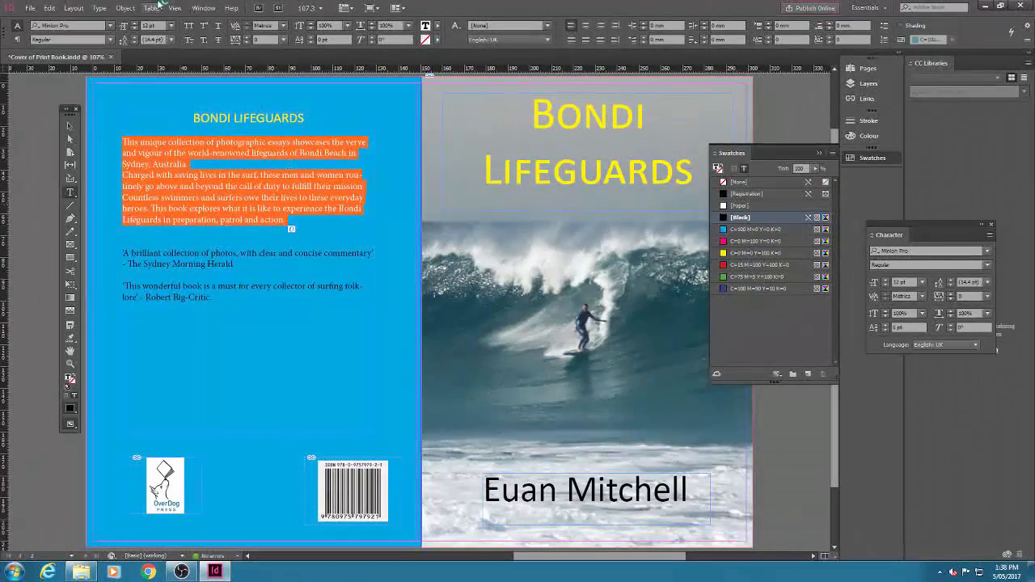
# Enlarge the blurb body text and space it into three separate paragraphs.
pyautogui.click(100, 8)
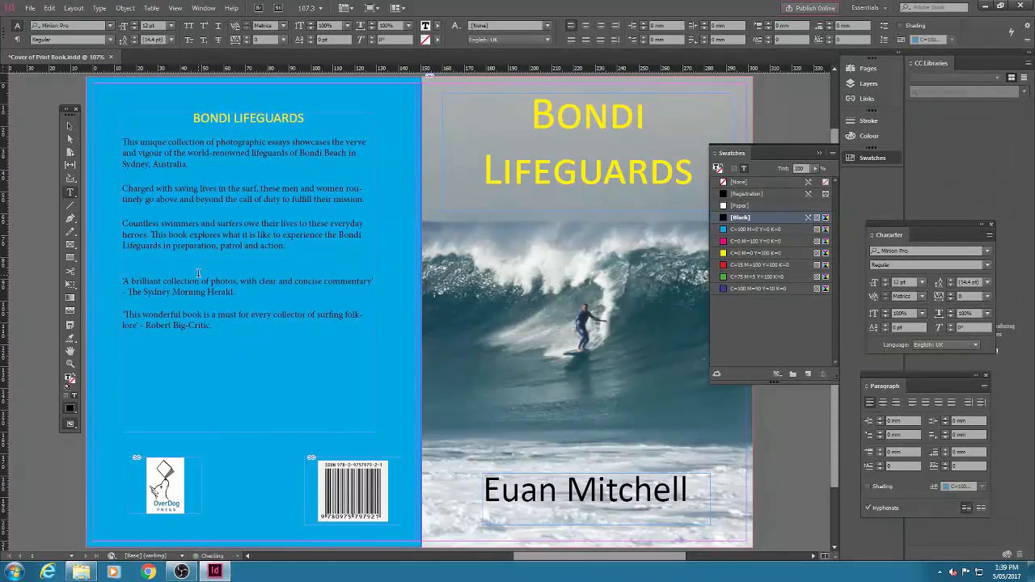
pyautogui.moveTo(126, 281); pyautogui.dragTo(211, 330)
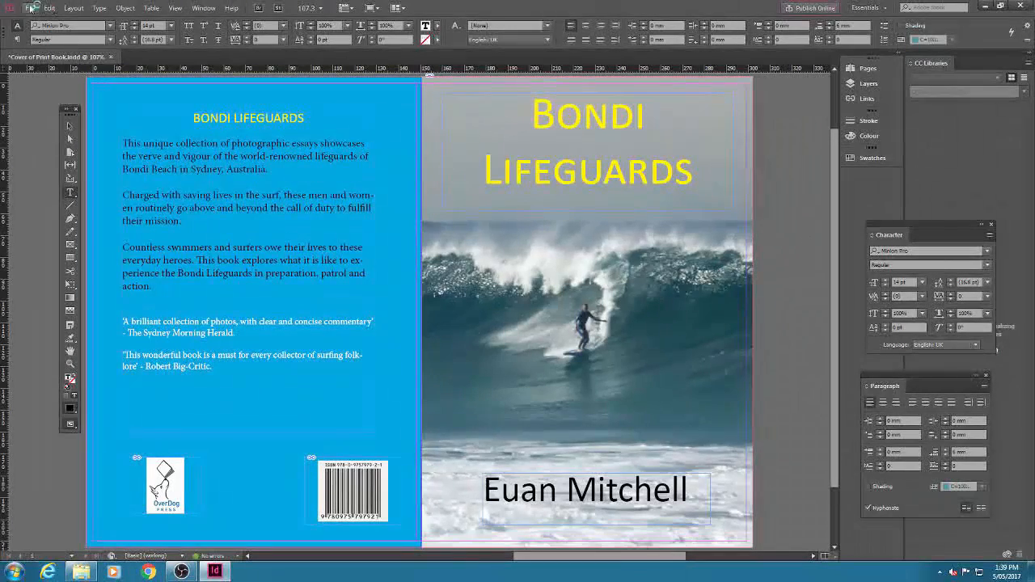
pyautogui.click(29, 10)
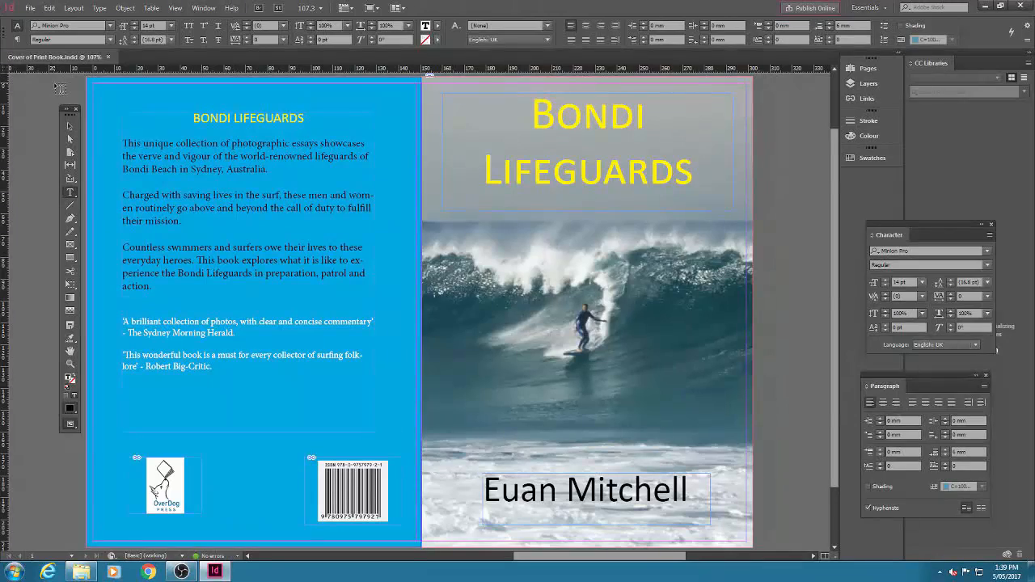
pyautogui.moveTo(69, 424)
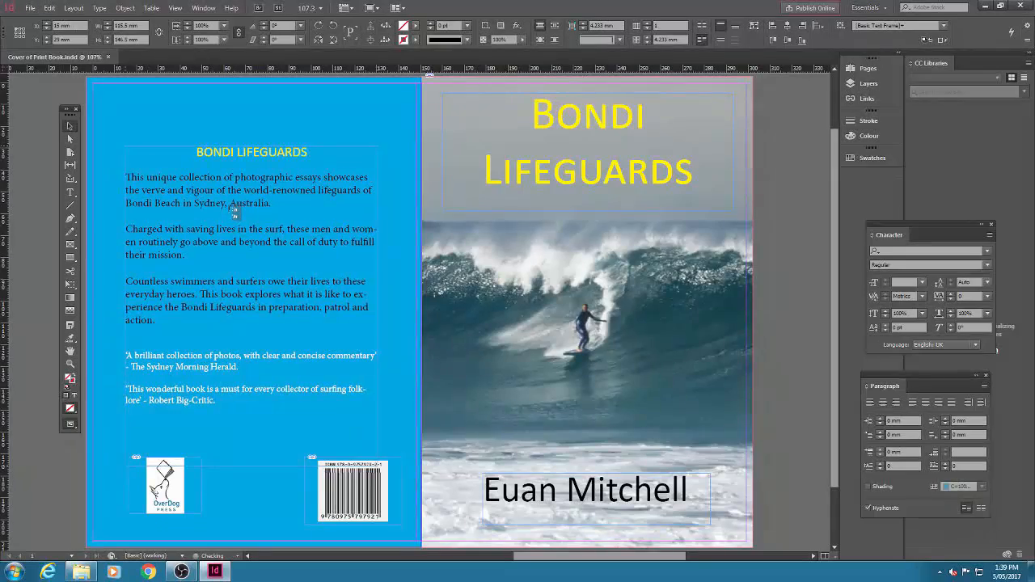
# Justify the blurb paragraphs and italicise The Sydney Morning Herald in the review quote.
pyautogui.click(251, 211)
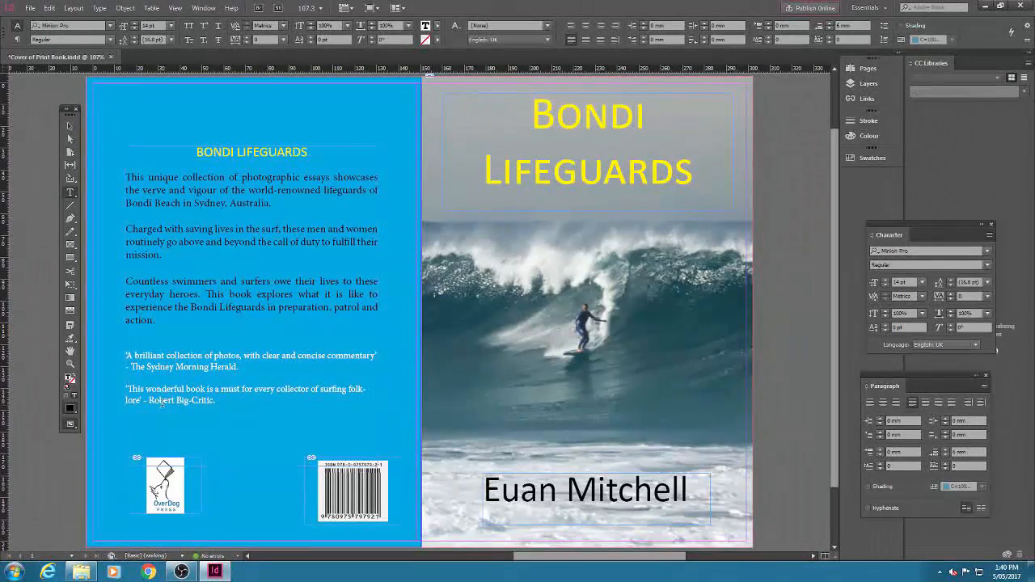
pyautogui.moveTo(175, 356); pyautogui.dragTo(161, 395)
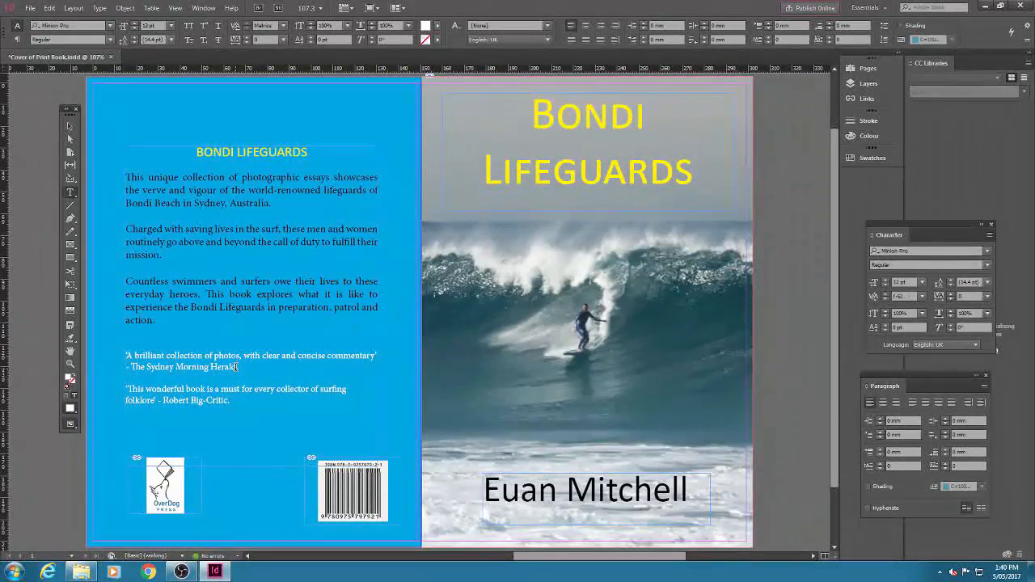
pyautogui.doubleClick(181, 365)
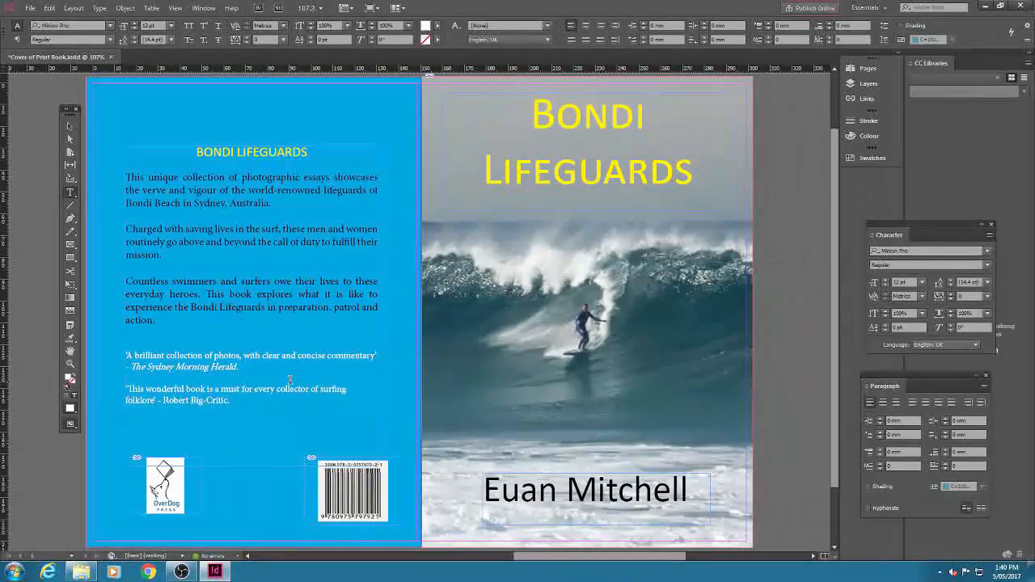
pyautogui.click(32, 10)
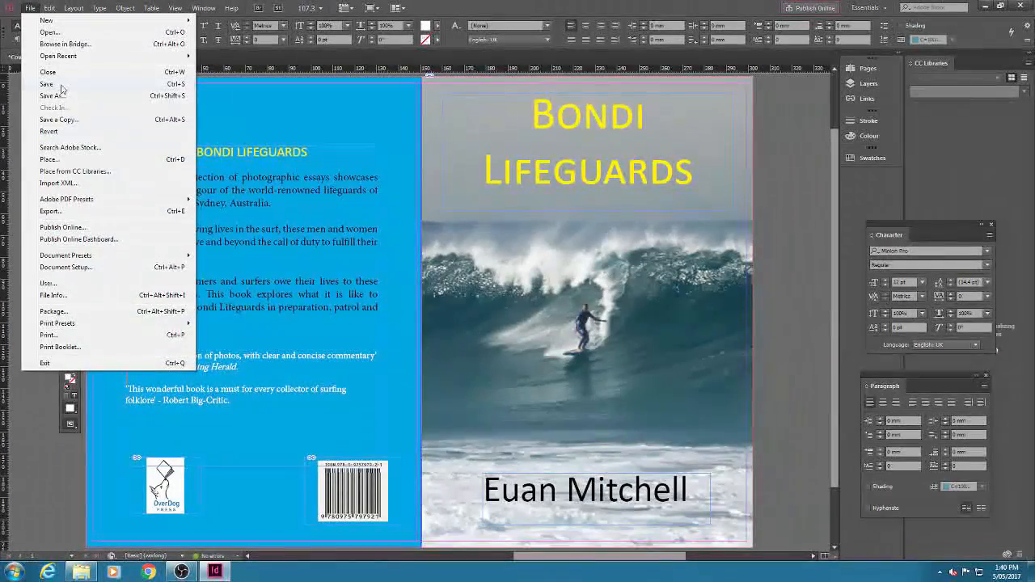
# Export as Adobe PDF (Print) named Cover of Print Book into the Week 8 Workshop E&P 2017 folder.
pyautogui.click(32, 10)
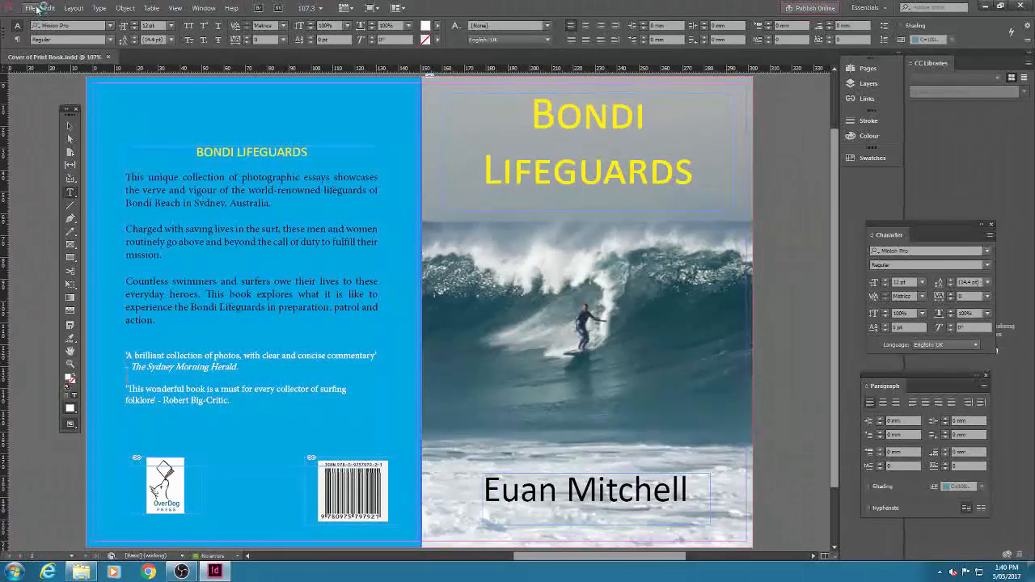
pyautogui.click(32, 13)
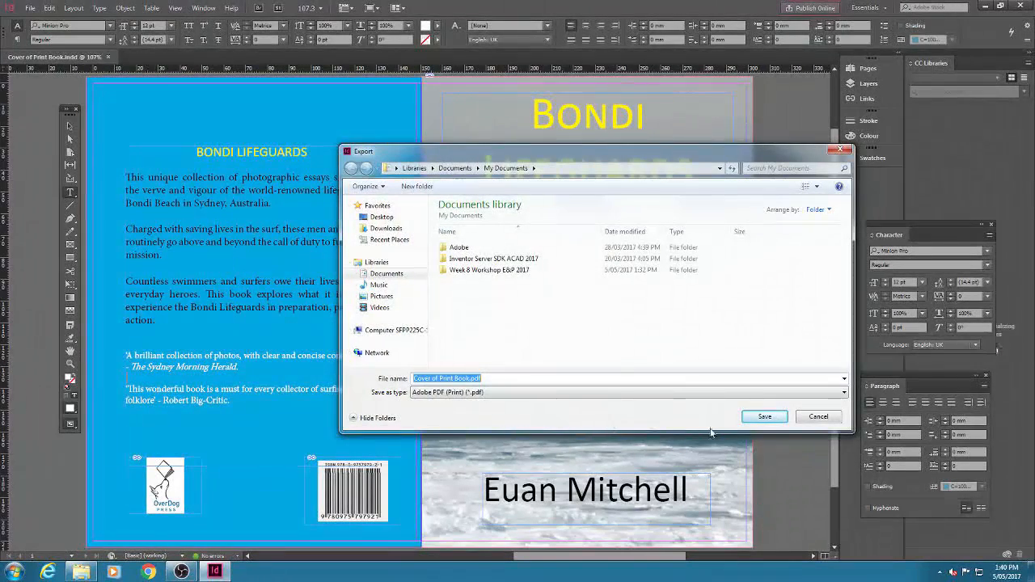
pyautogui.doubleClick(495, 269)
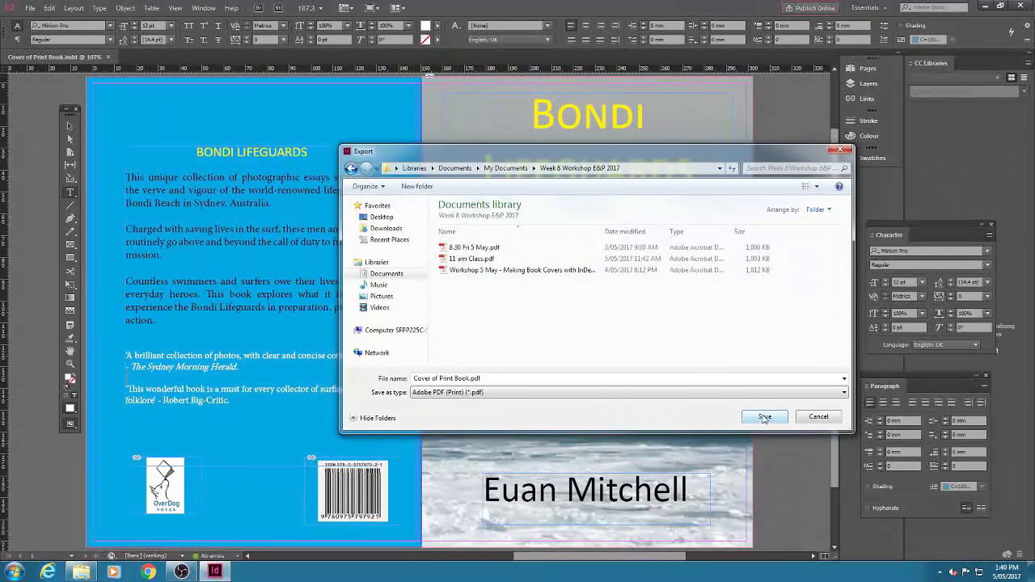
pyautogui.click(763, 417)
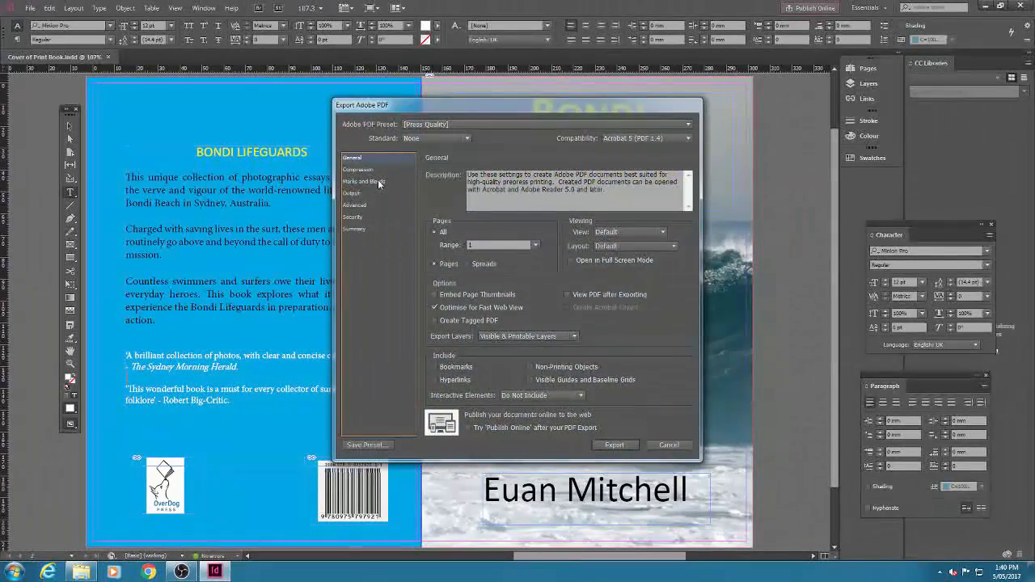
# Export at Press Quality using the document's own bleed settings.
pyautogui.click(364, 181)
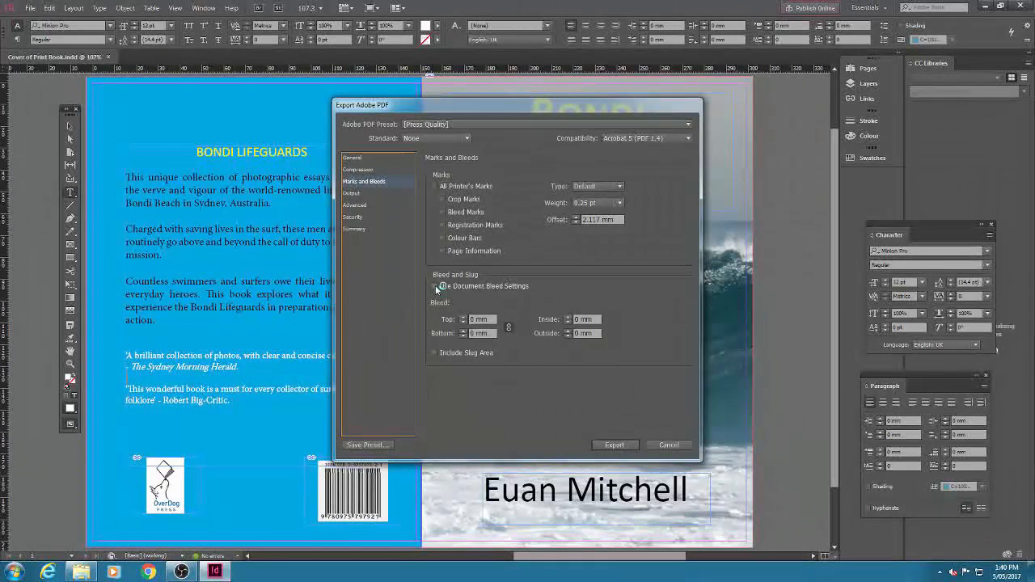
pyautogui.click(435, 284)
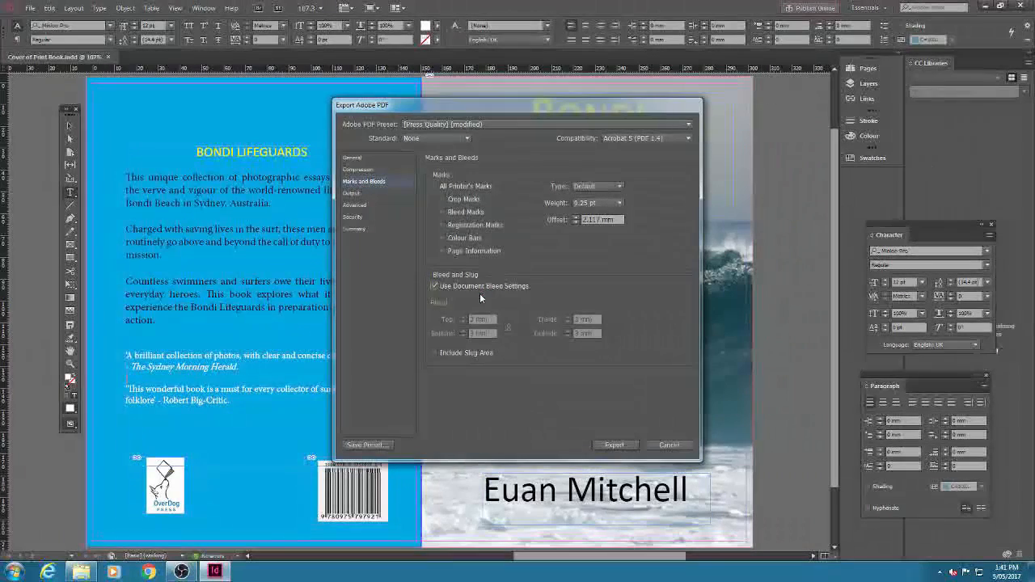
pyautogui.click(668, 445)
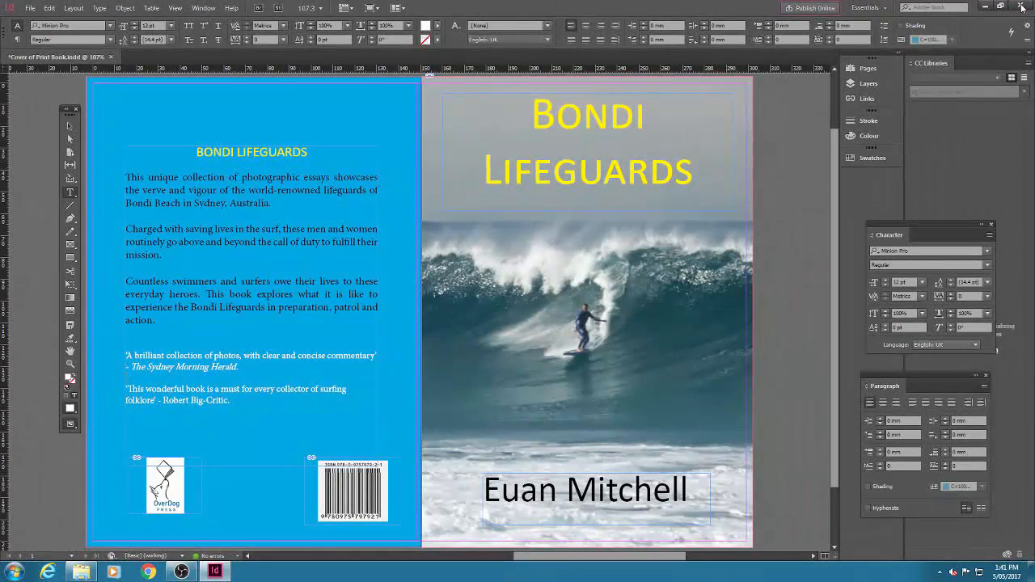
pyautogui.click(808, 7)
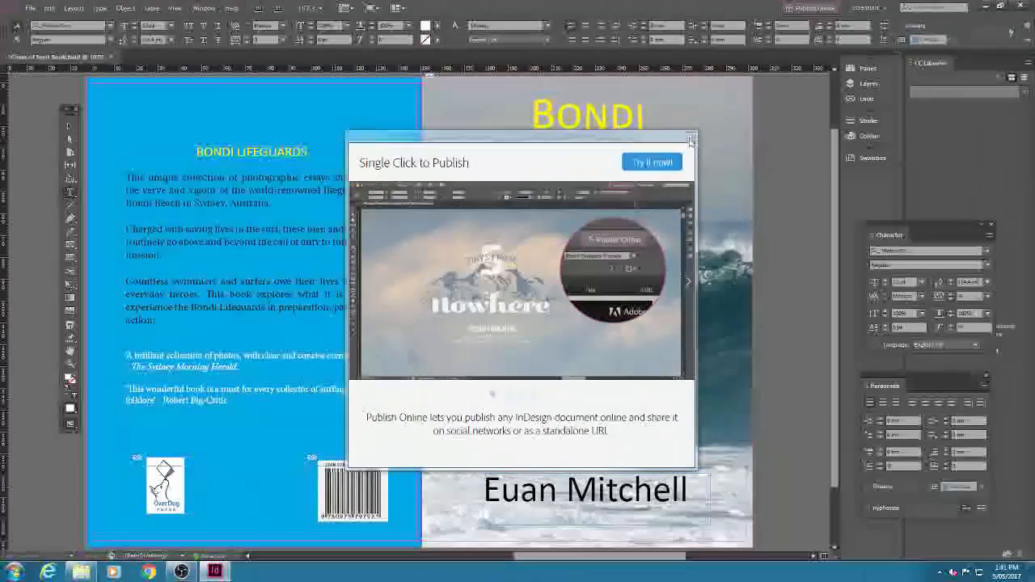
# Open Cover of Print Book.pdf from My Documents > Week 8 Workshop E&P 2017.
pyautogui.click(688, 137)
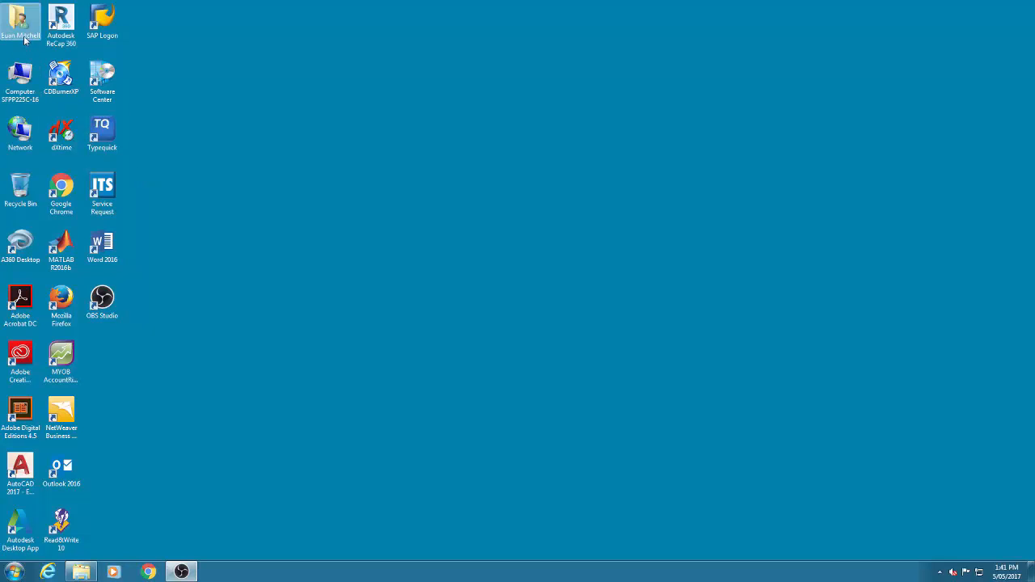
pyautogui.doubleClick(16, 20)
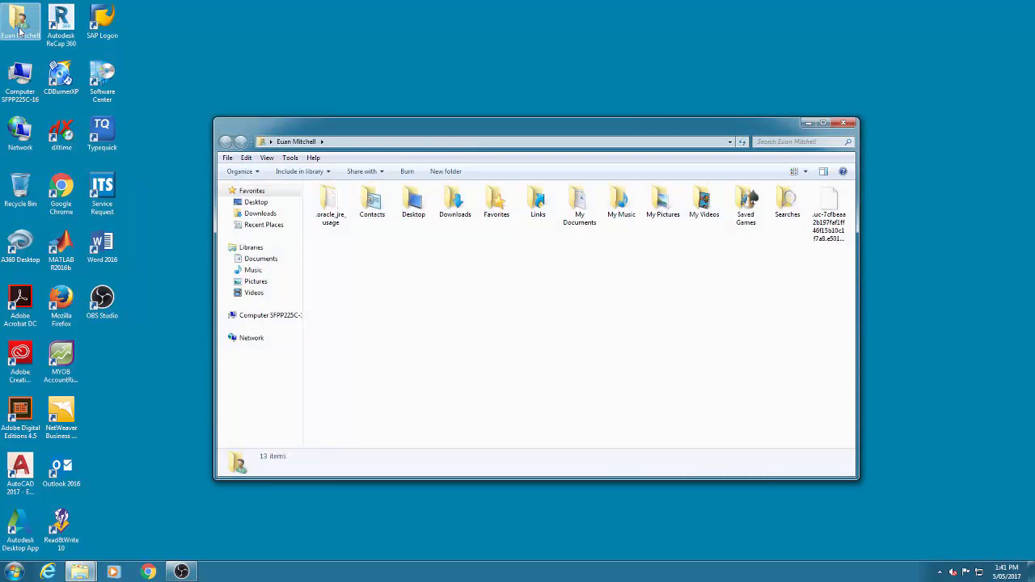
pyautogui.doubleClick(579, 198)
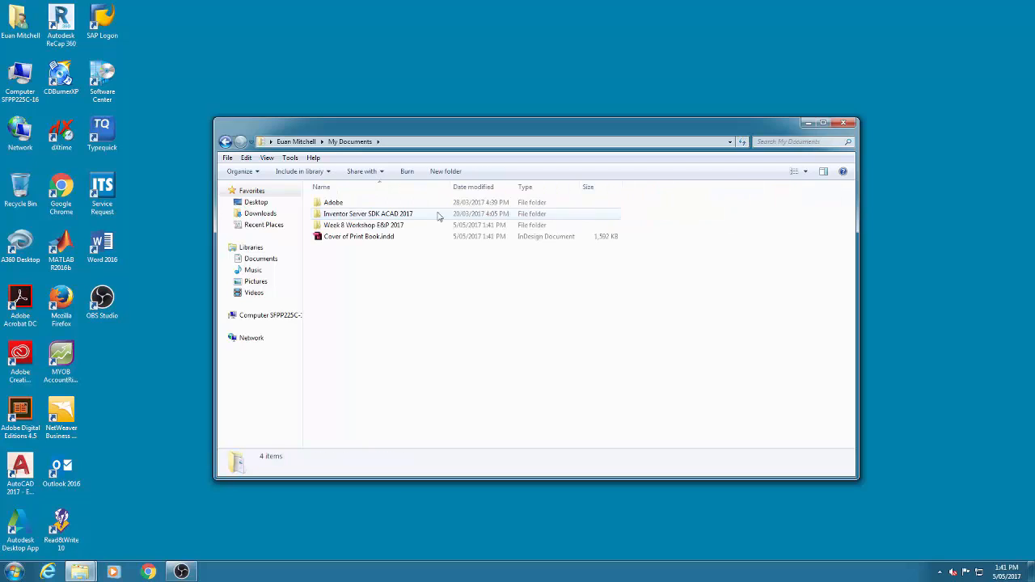
pyautogui.doubleClick(363, 224)
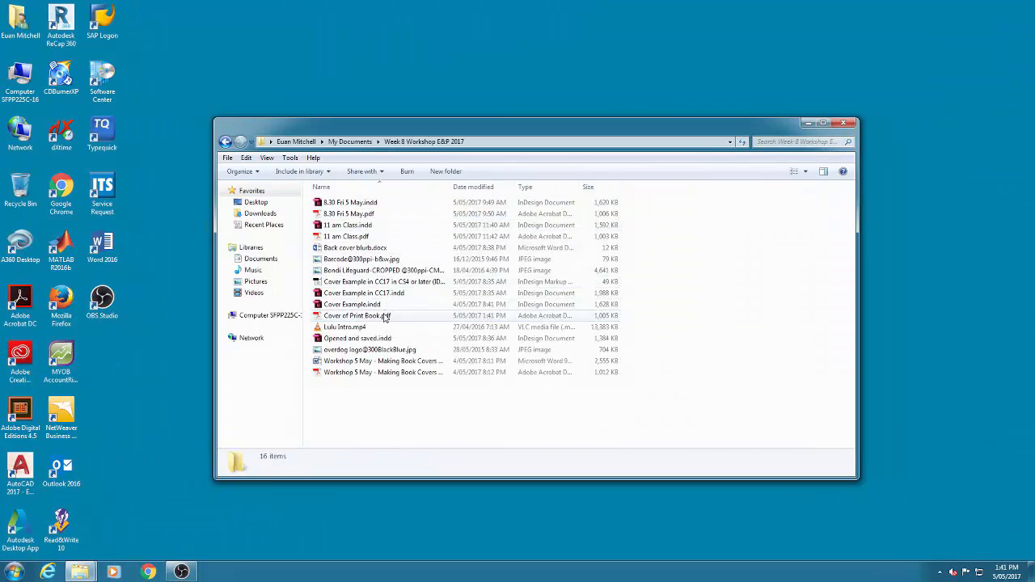
pyautogui.doubleClick(359, 315)
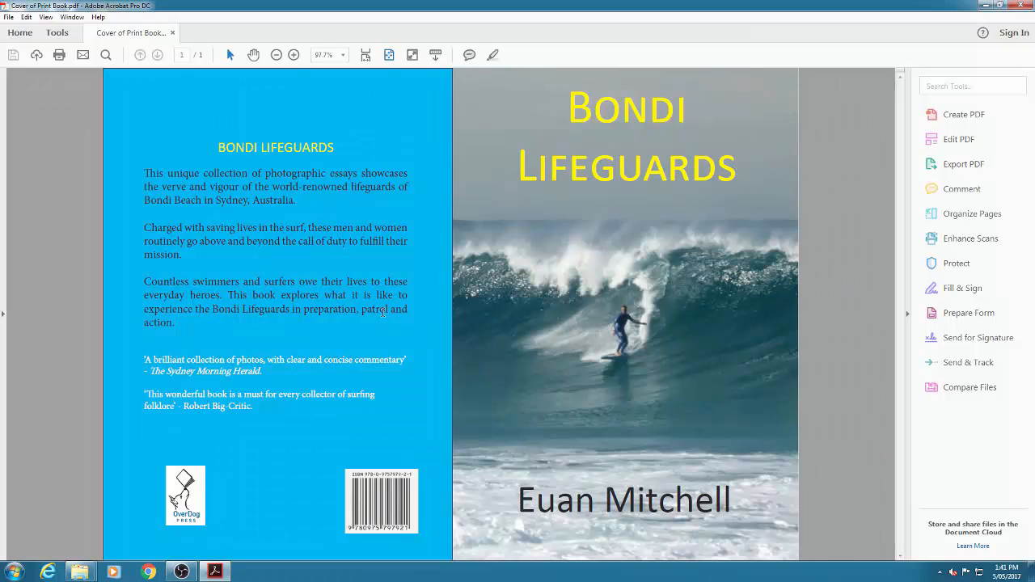
# Zoom out in Acrobat so the whole cover spread is visible at once.
pyautogui.click(277, 55)
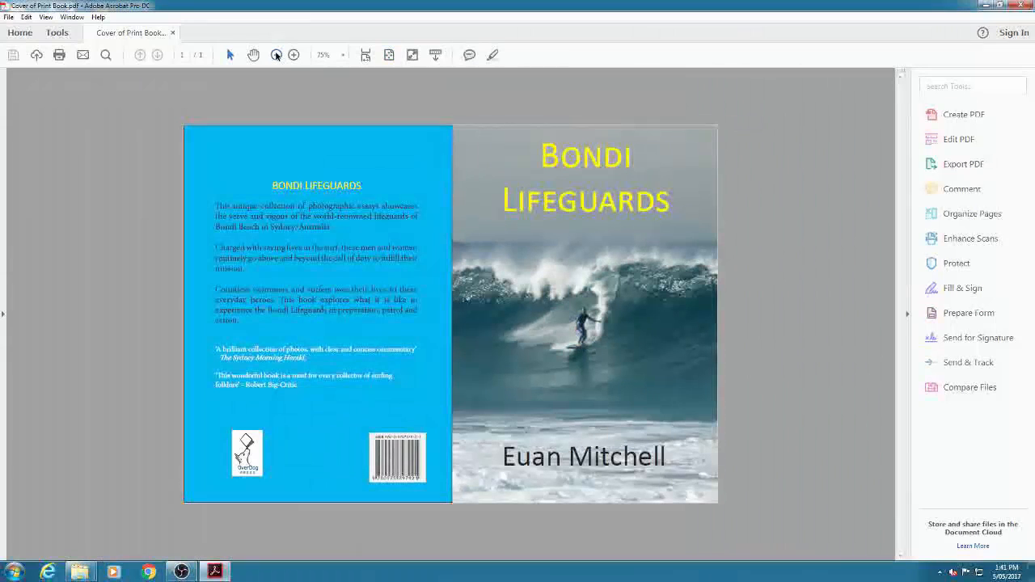